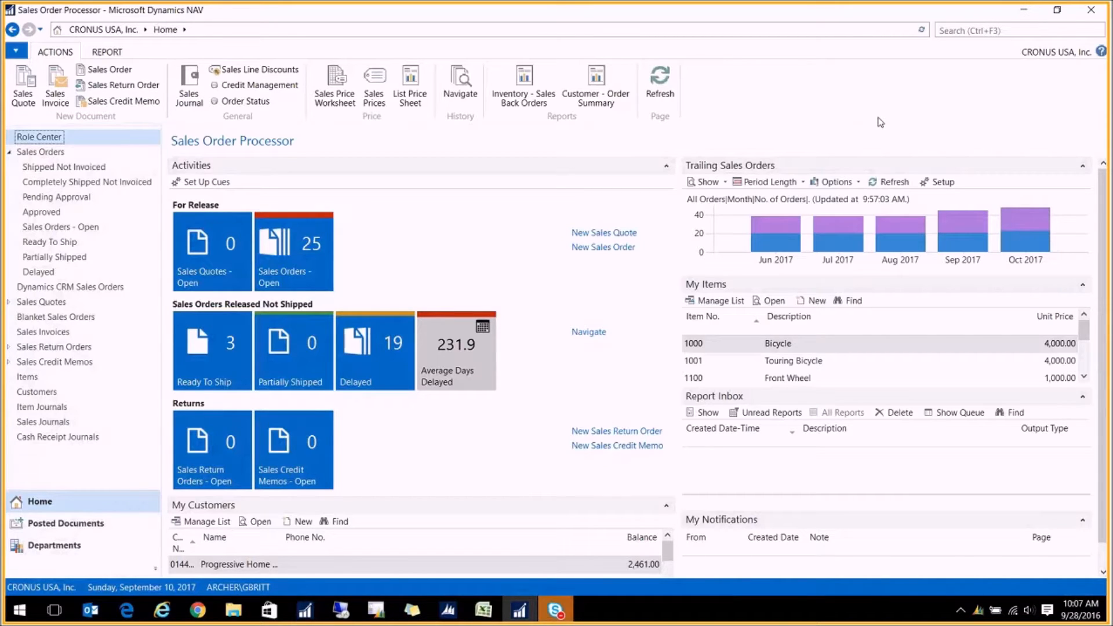
mouse_move(748, 56)
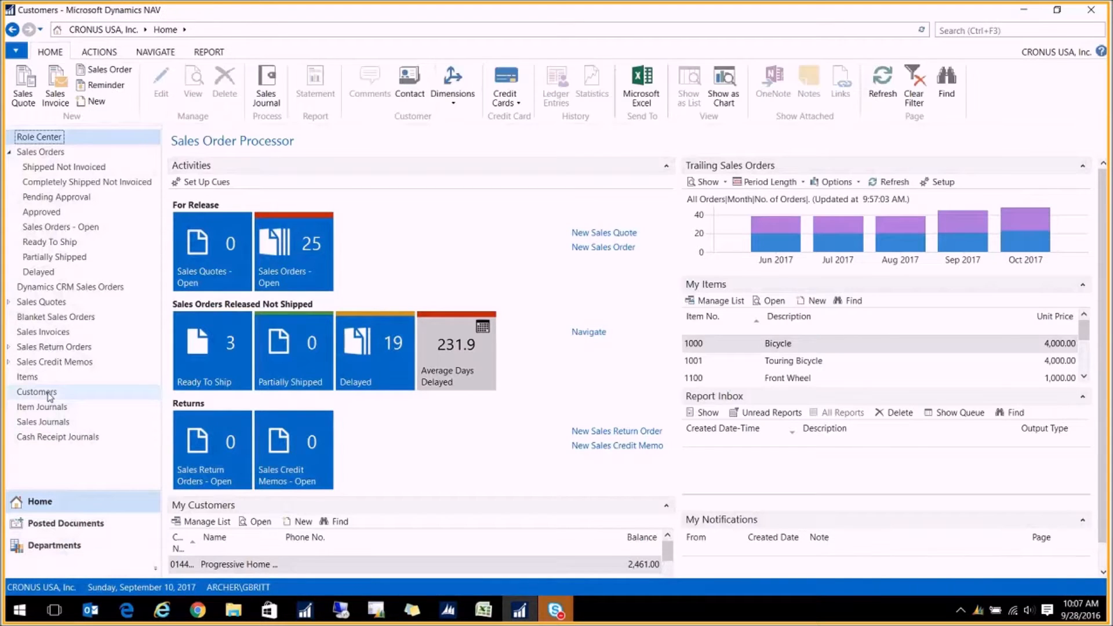
Filter the Customers list by Name containing *an*
left_click(36, 392)
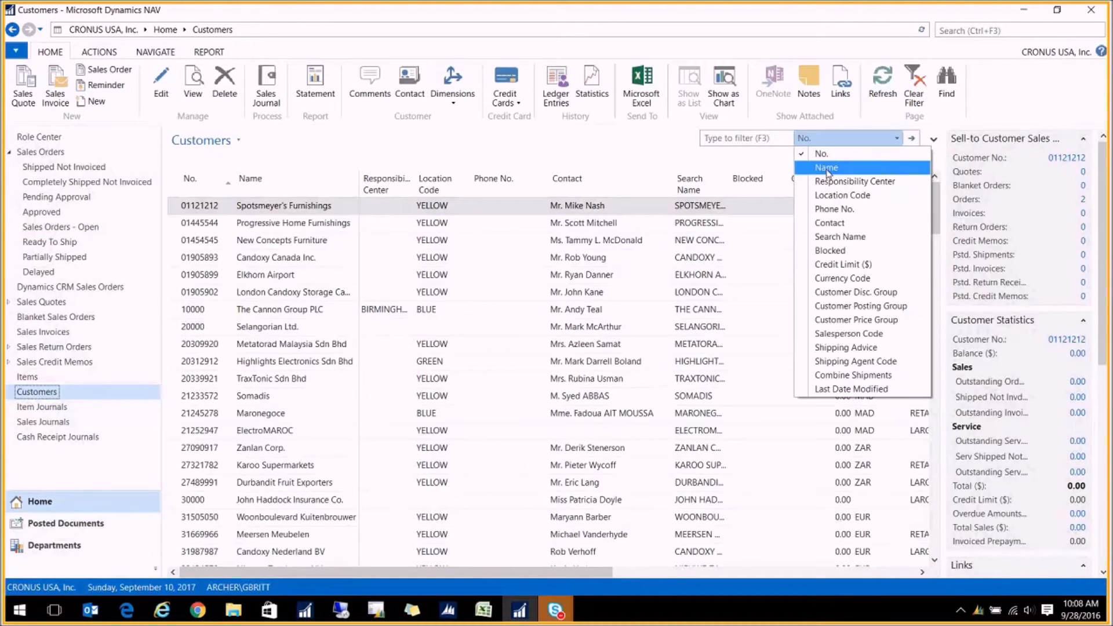
left_click(825, 167)
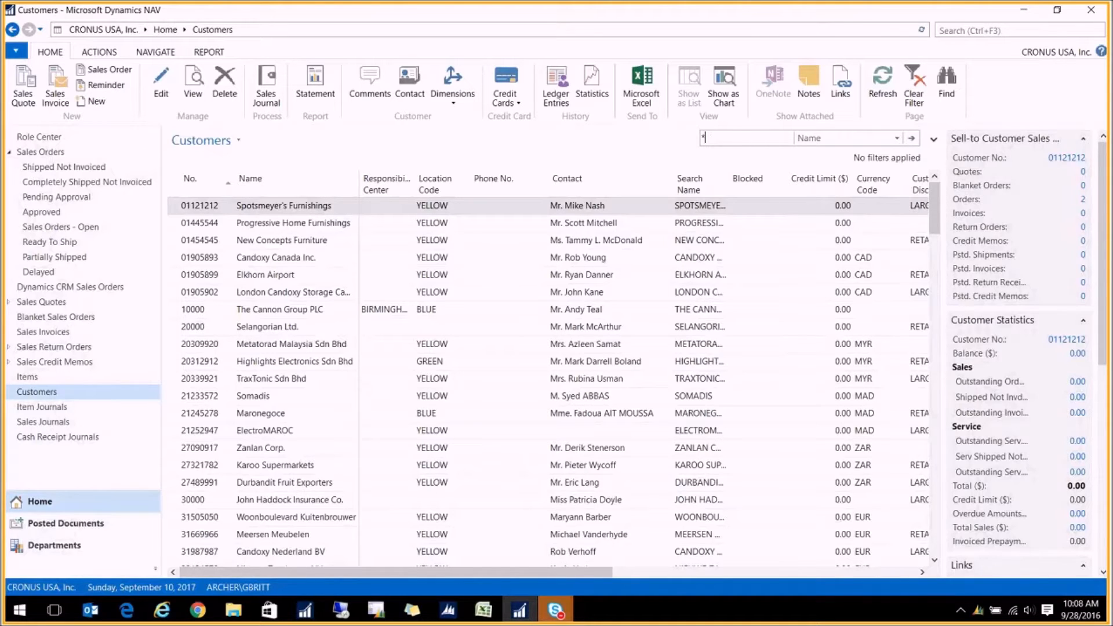
type("*an*")
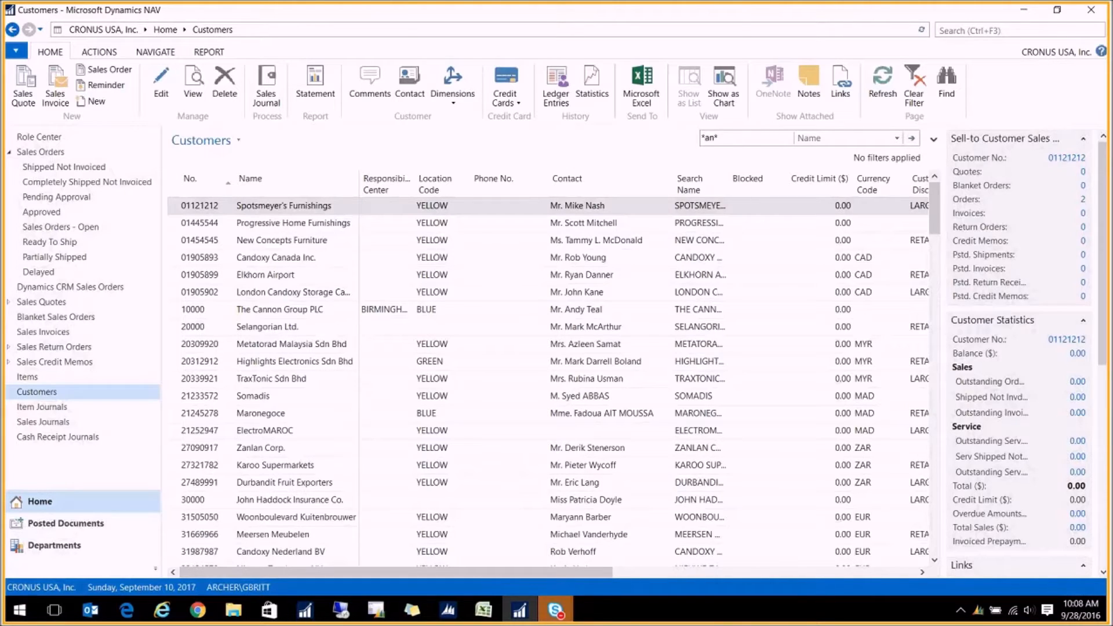
left_click(742, 138)
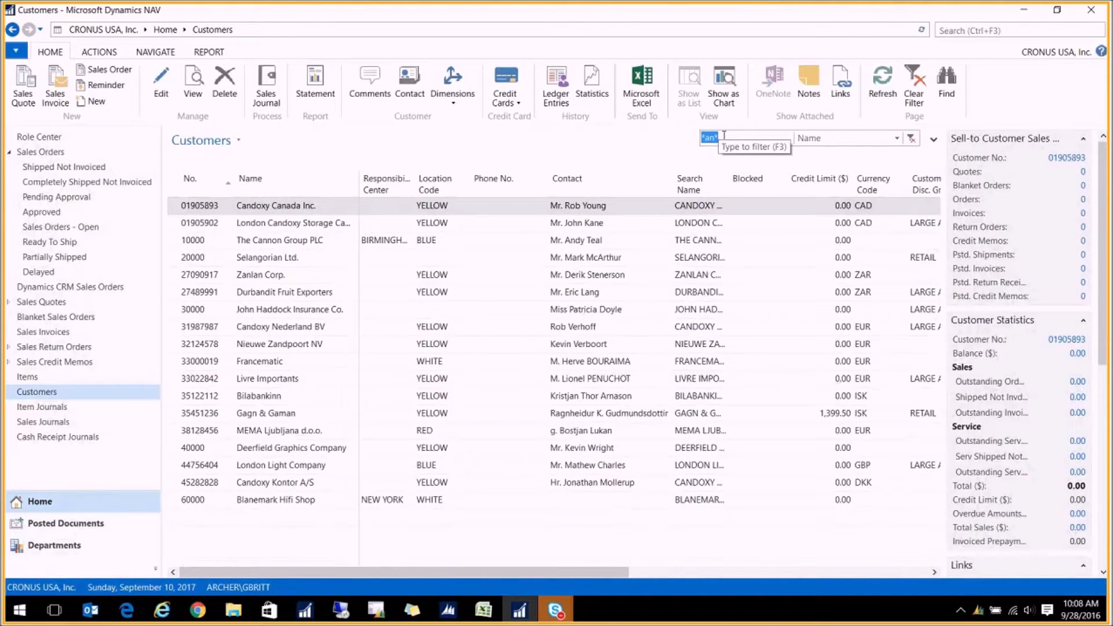
mouse_move(310, 154)
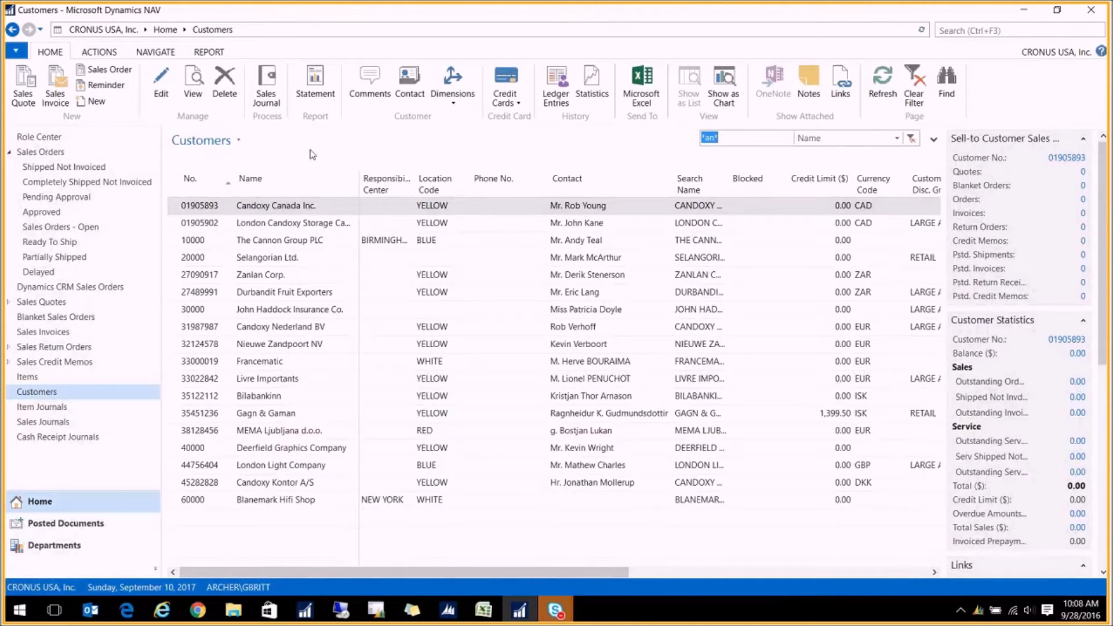
mouse_move(283, 521)
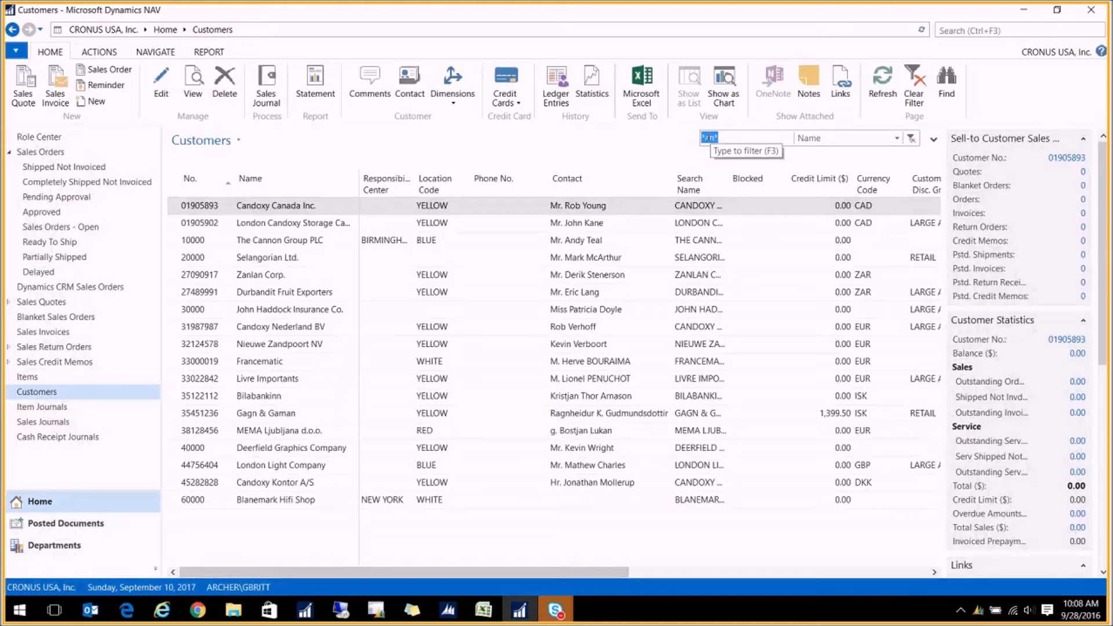
Change the Name filter to An* so only Antarcticopy remains
type("*an*")
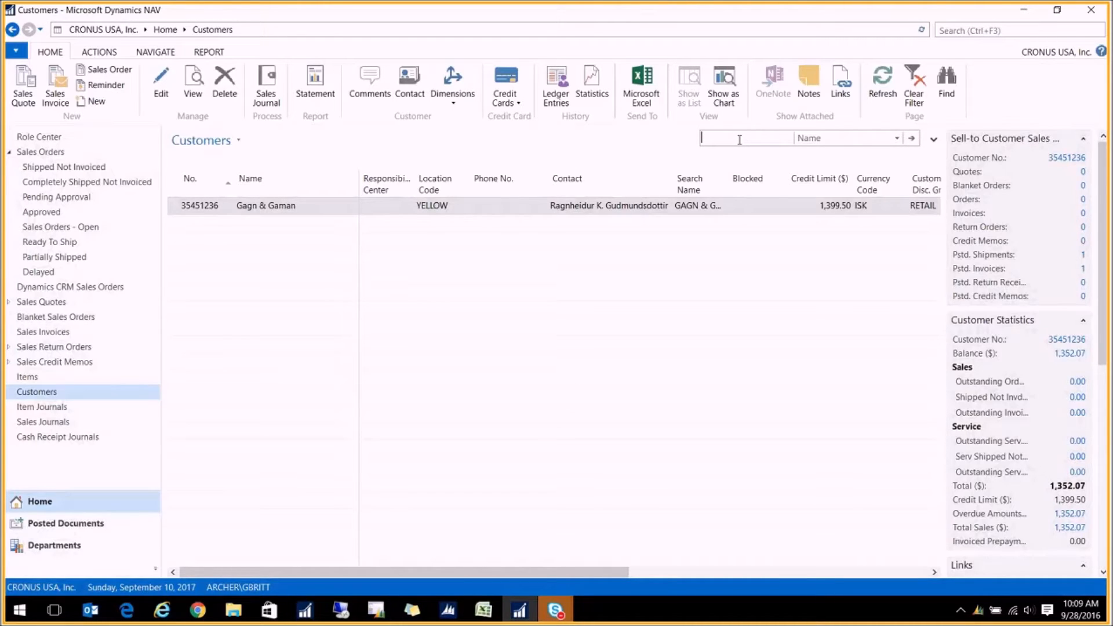
type("An*")
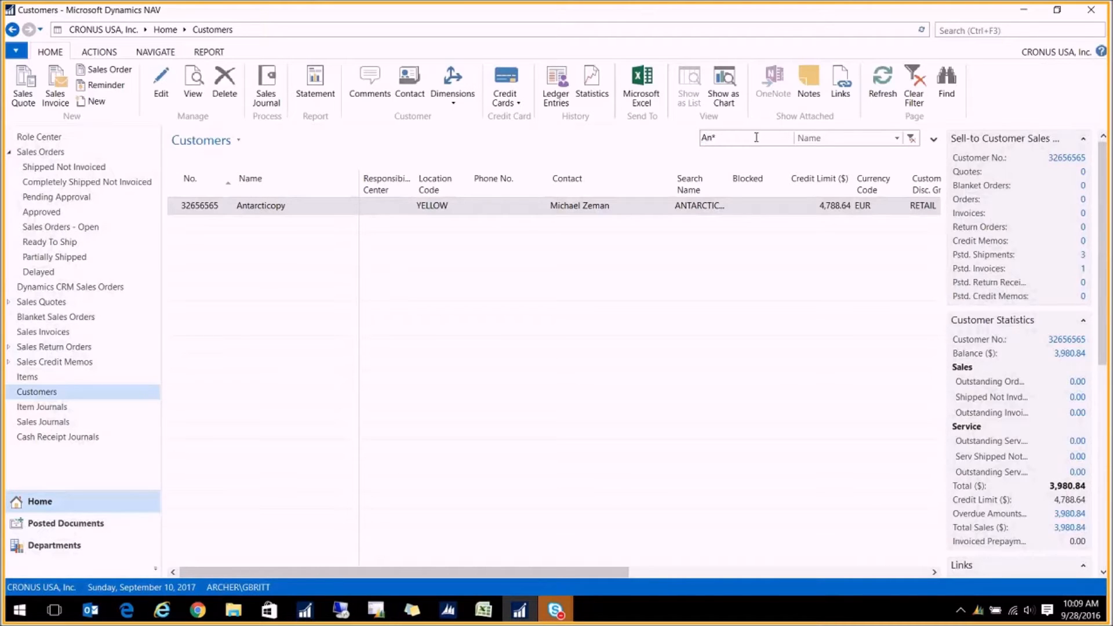
type("h*")
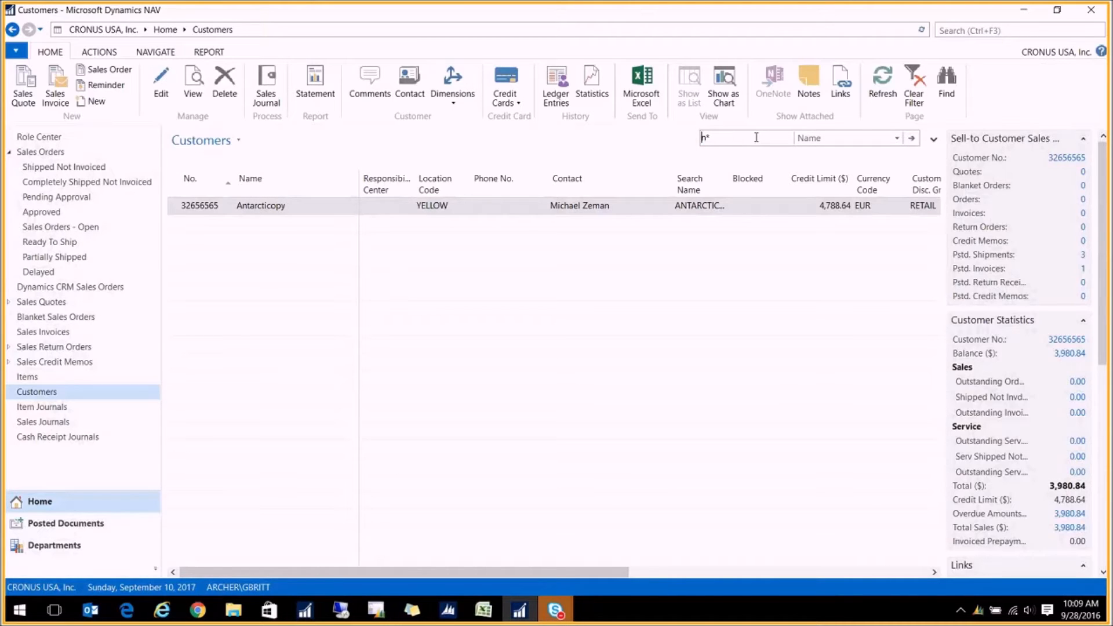
type("@an*")
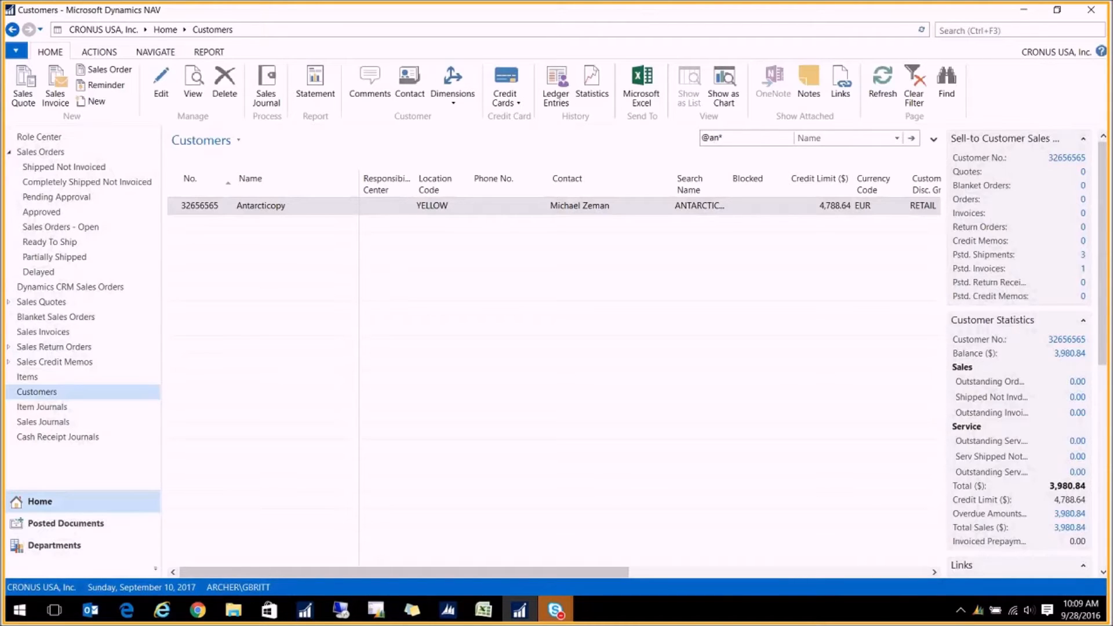
left_click(744, 138)
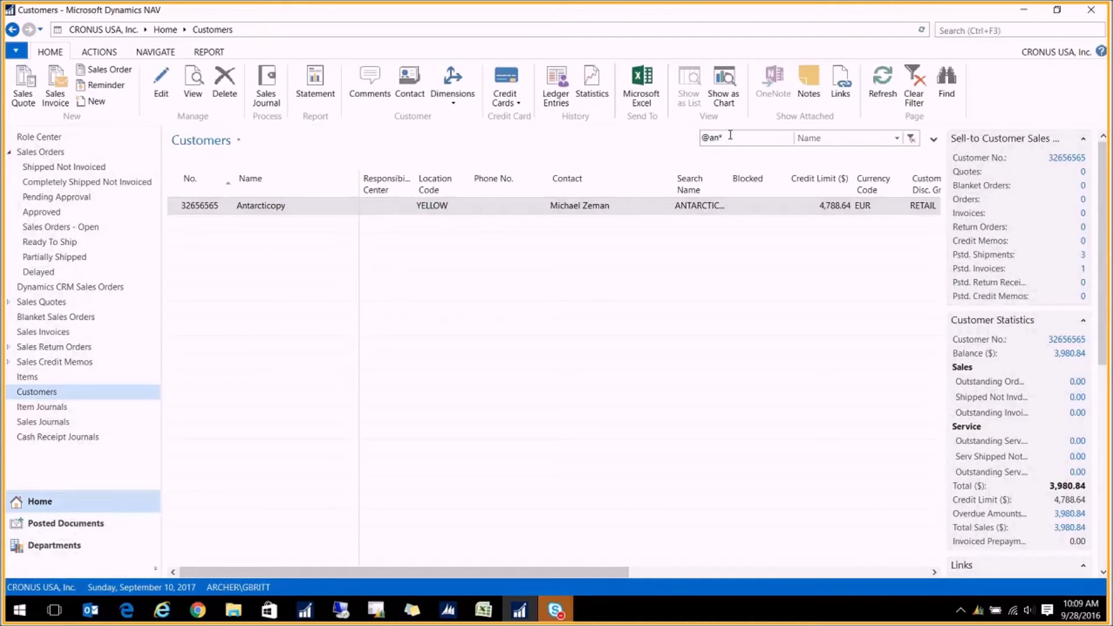
key("Backspace")
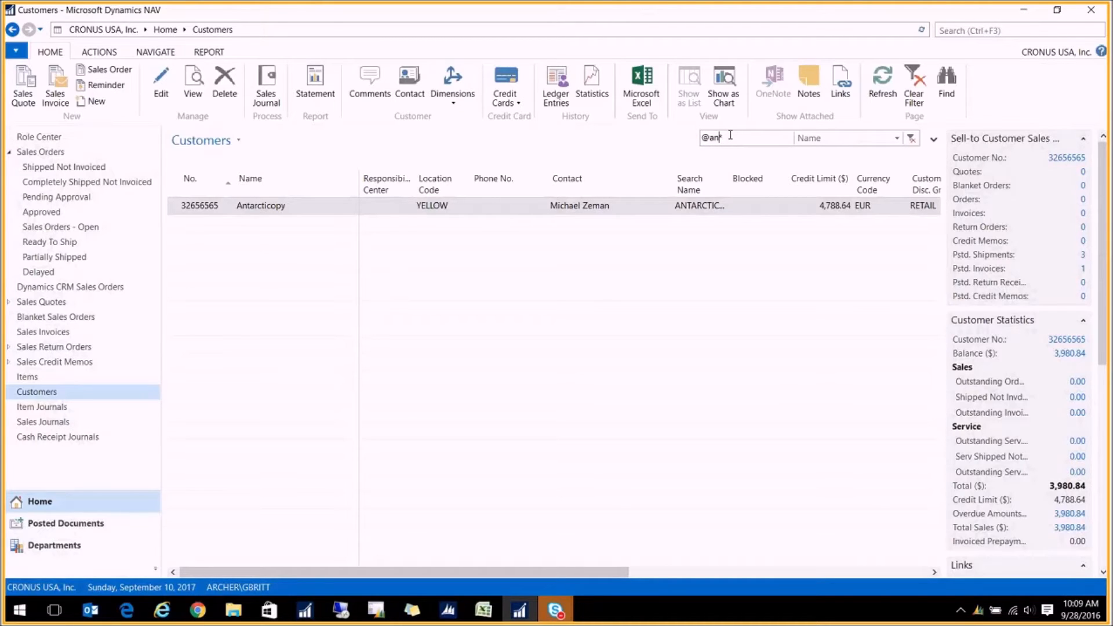
type("*an*")
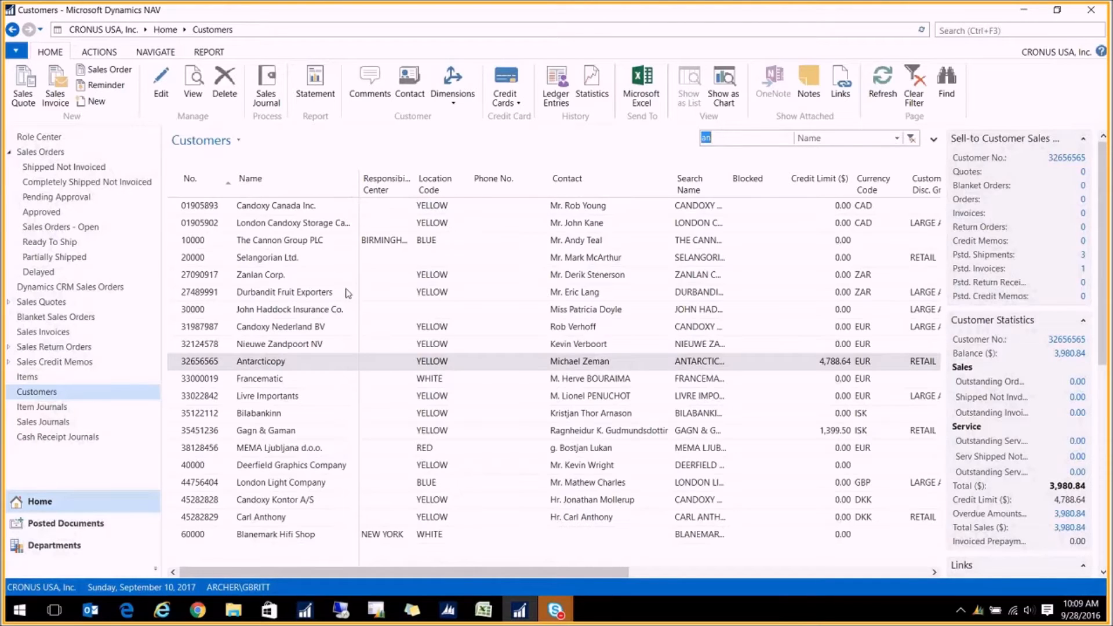
Select the Antarcticopy customer and clear the filter text
left_click(261, 362)
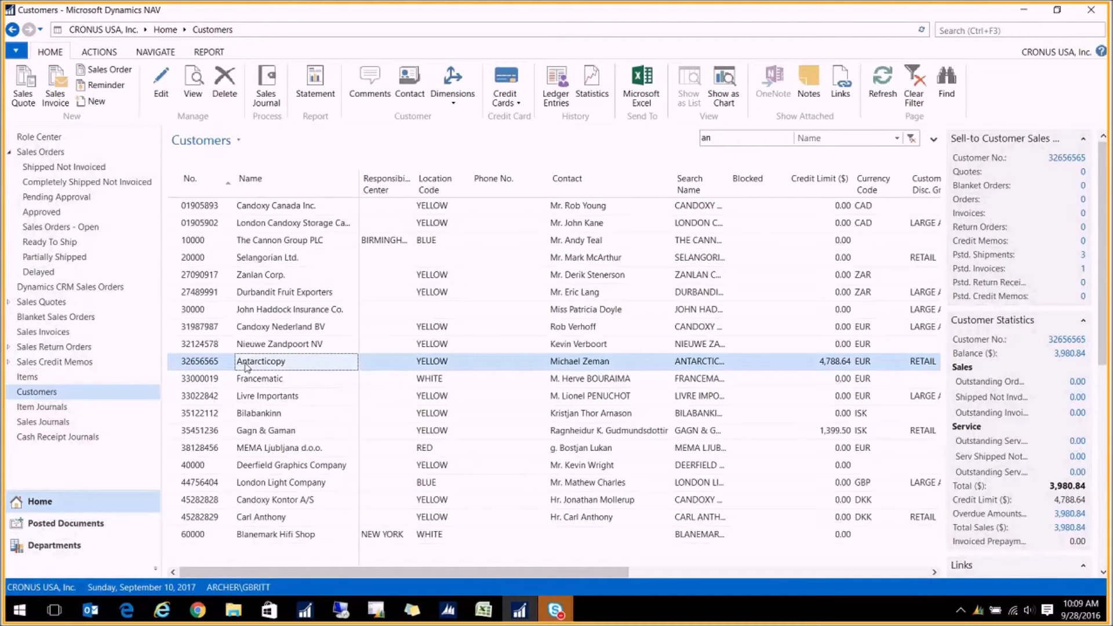
mouse_move(276, 381)
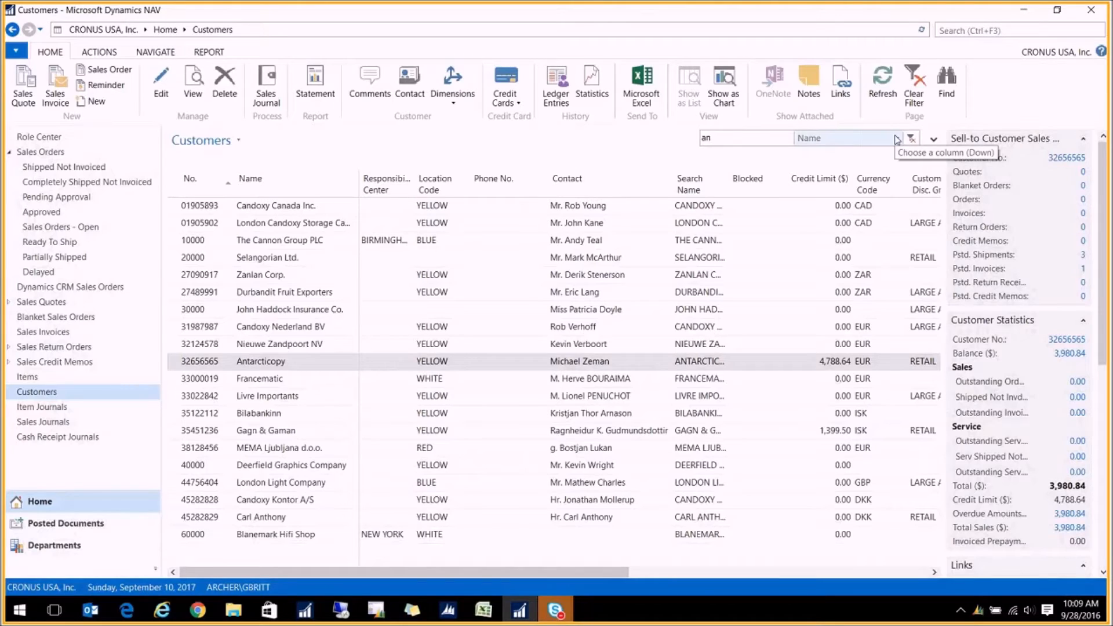
left_click(745, 138)
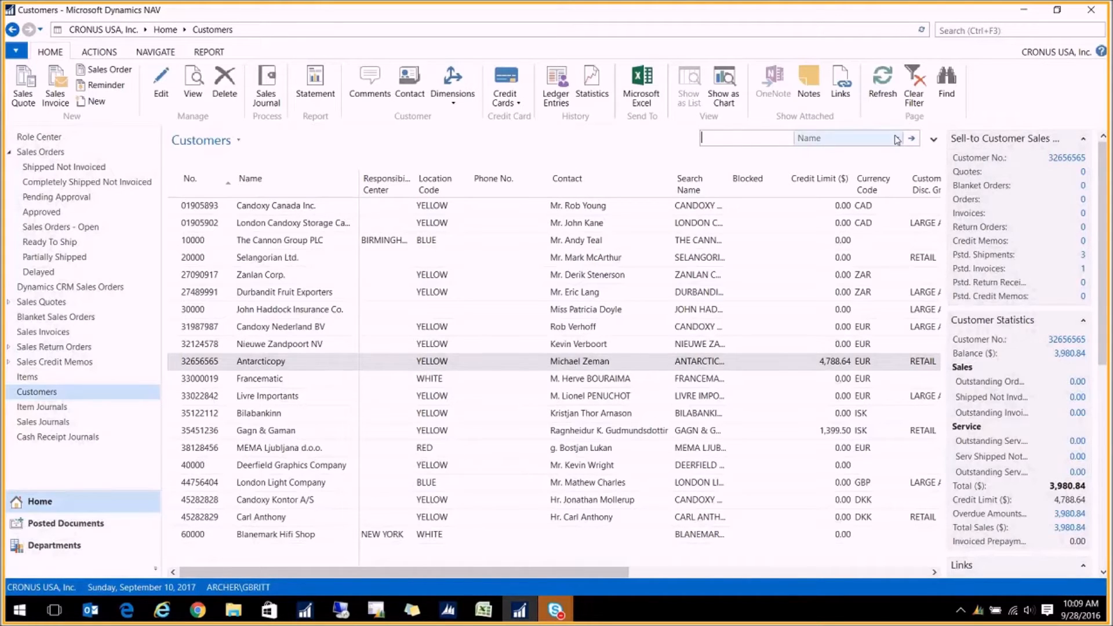
type("@an*")
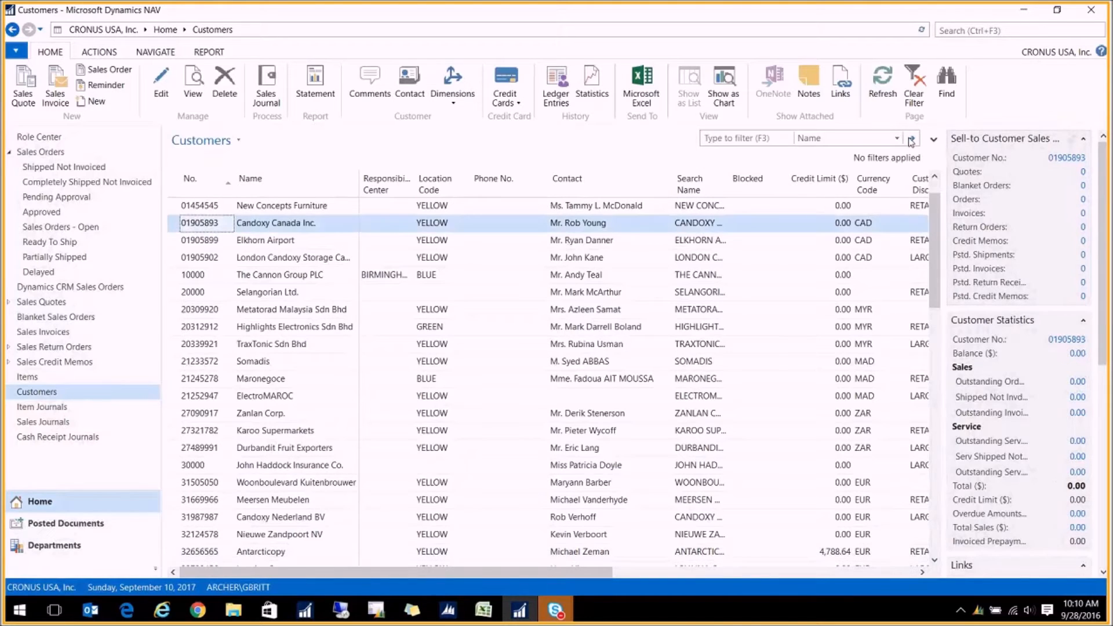
Filter customers by No. 10000..30000|50000
left_click(898, 138)
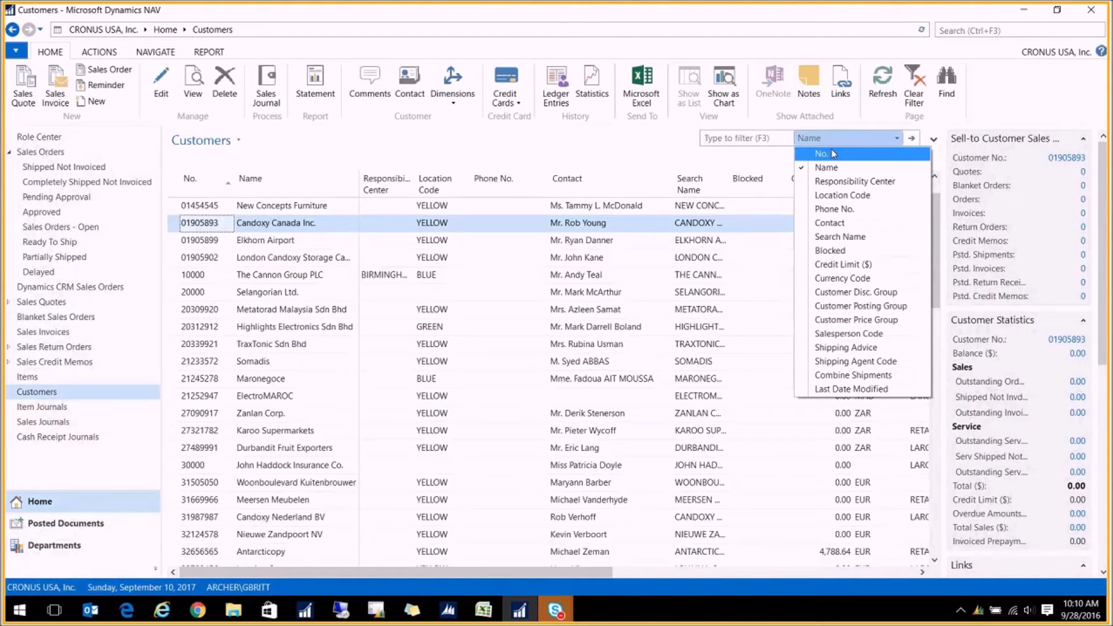
left_click(823, 153)
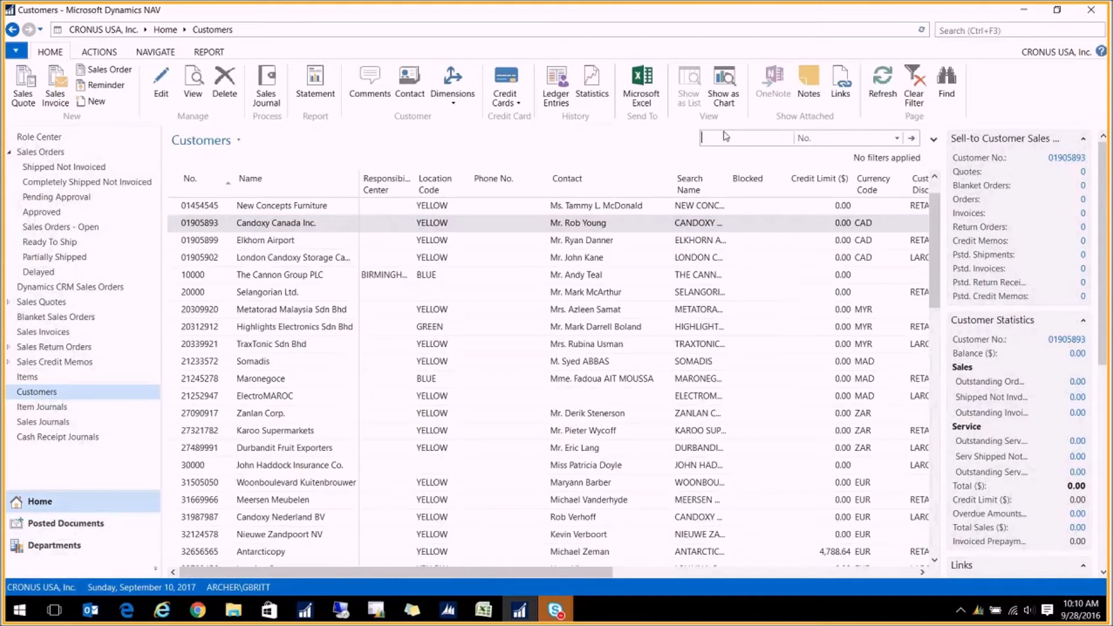
type("10000")
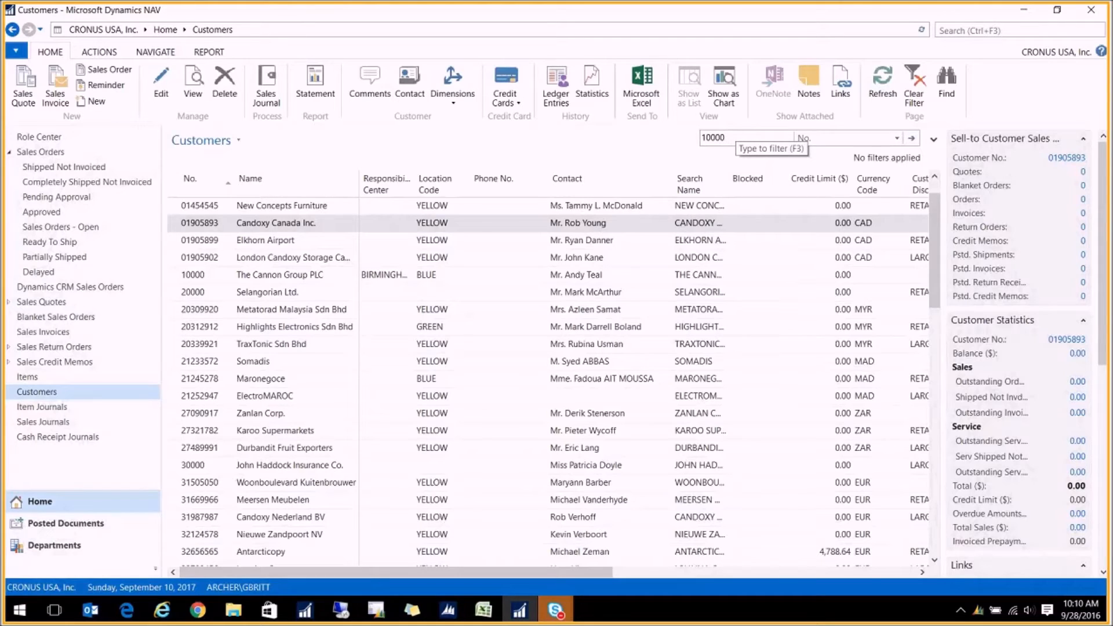
type("10000")
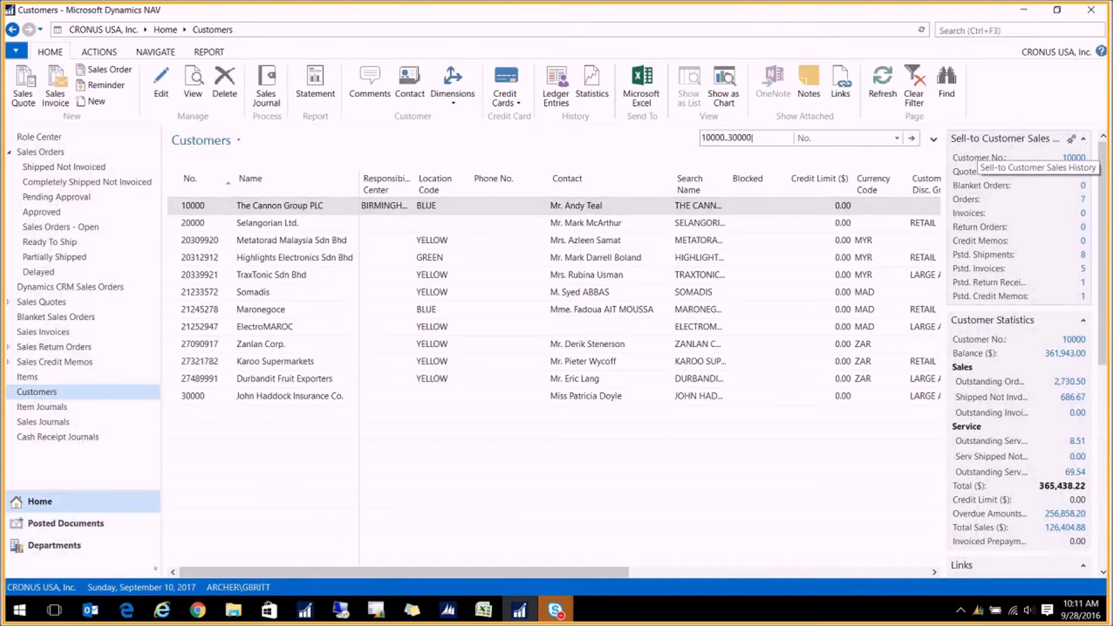
type("50000")
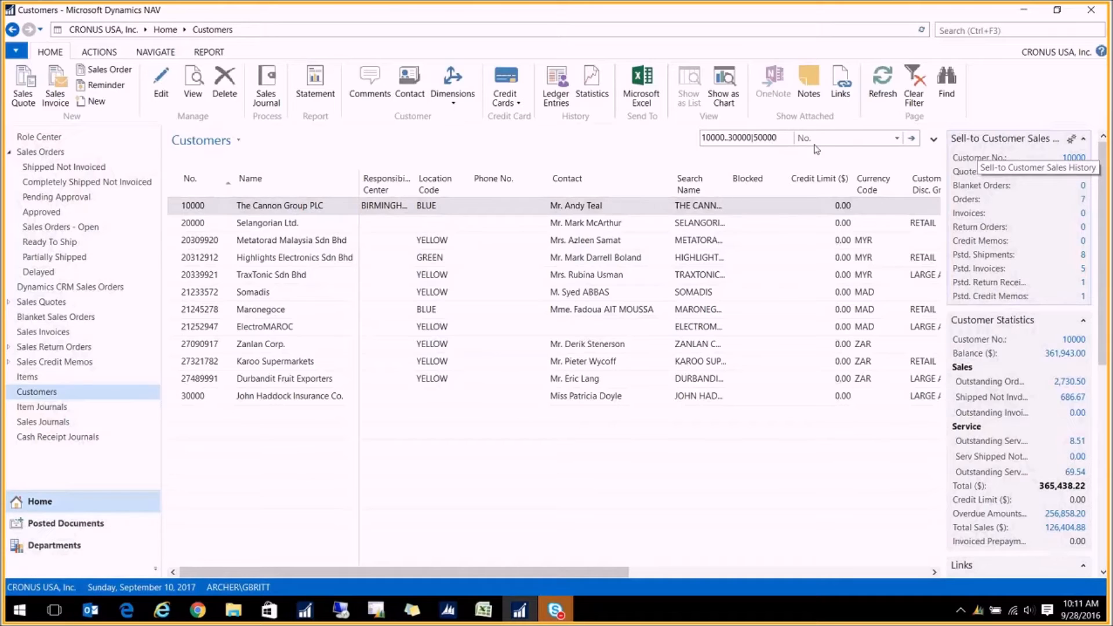
mouse_move(729, 135)
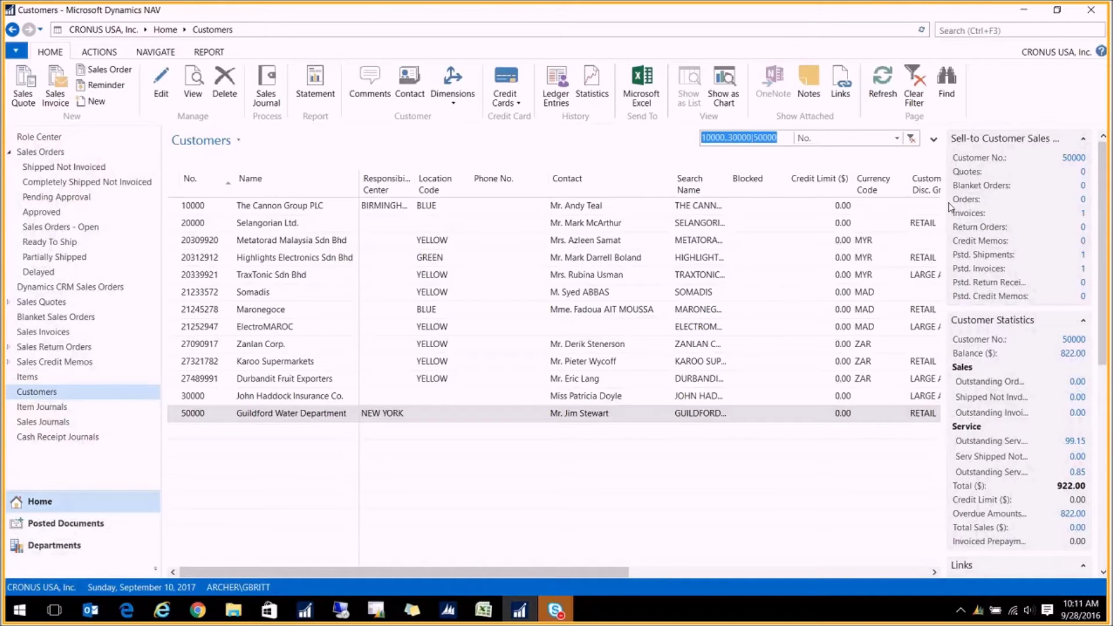
mouse_move(896, 148)
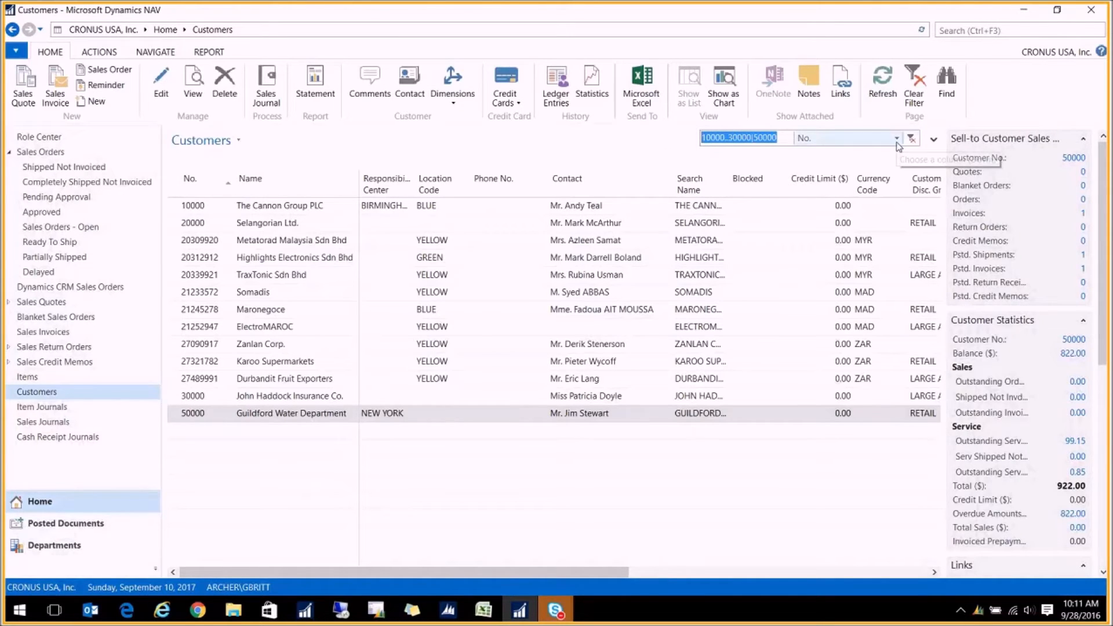
Switch the quick filter to Location Code with value Blue, dropping the number filter
left_click(845, 138)
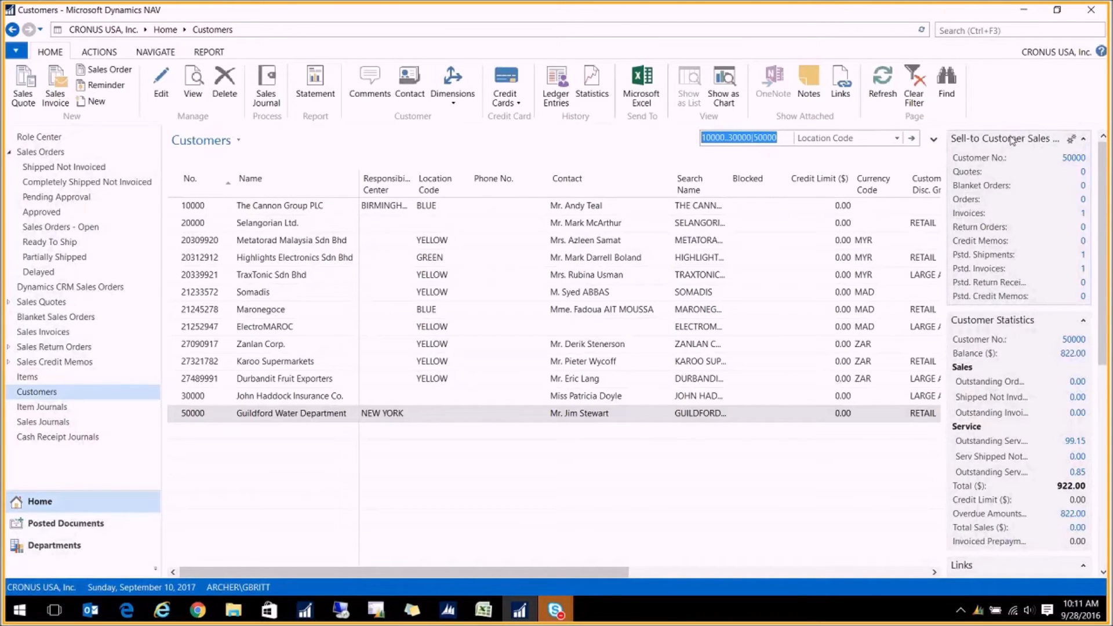
type("Blue")
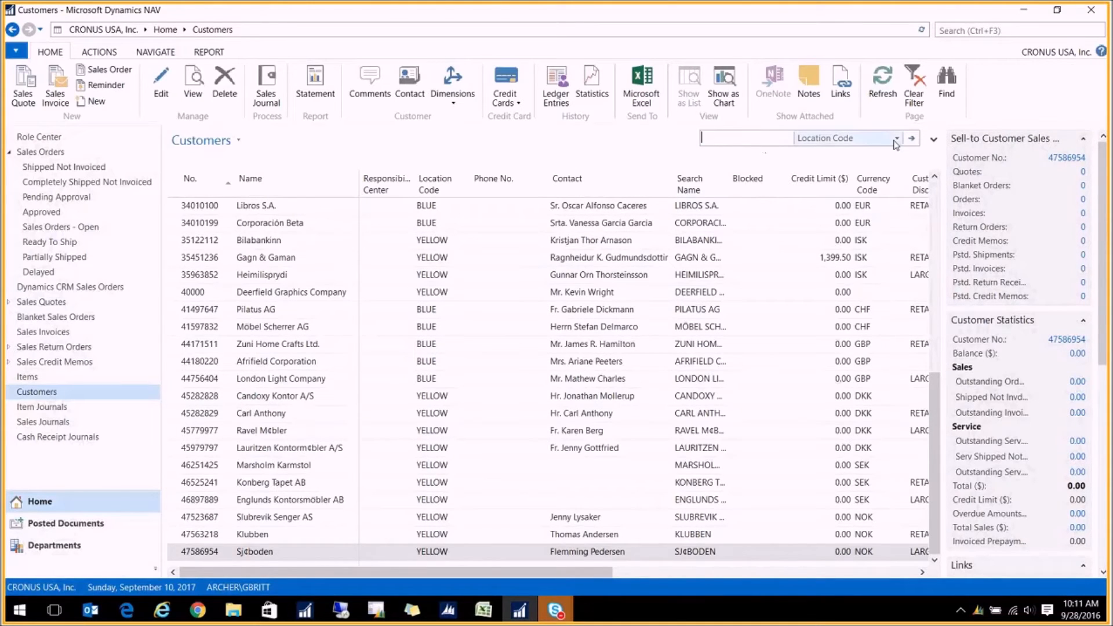
mouse_move(515, 189)
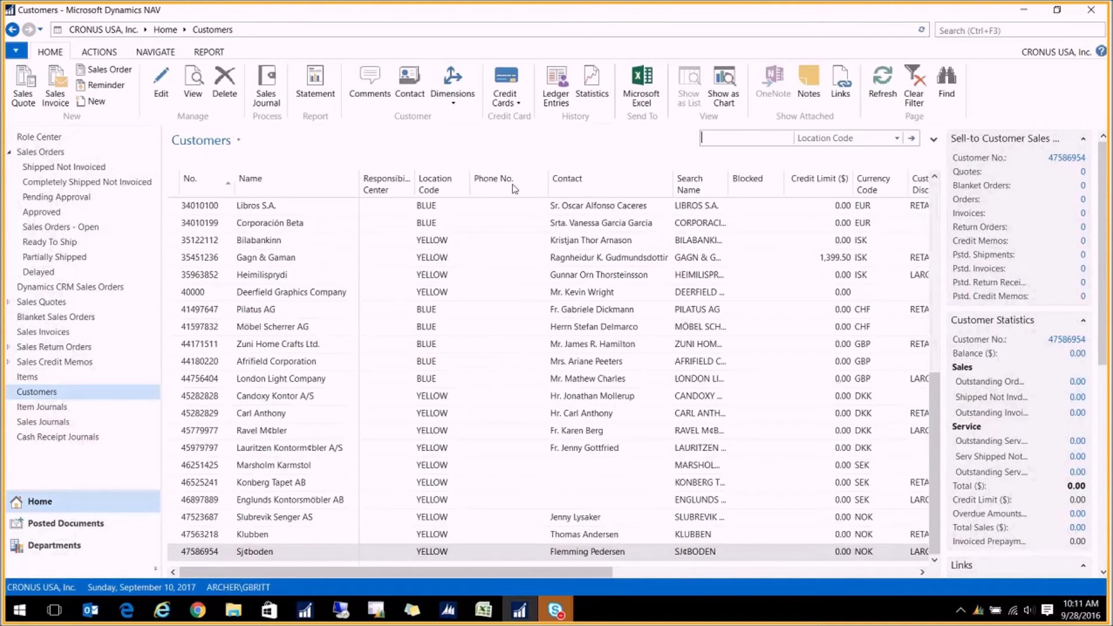
mouse_move(746, 122)
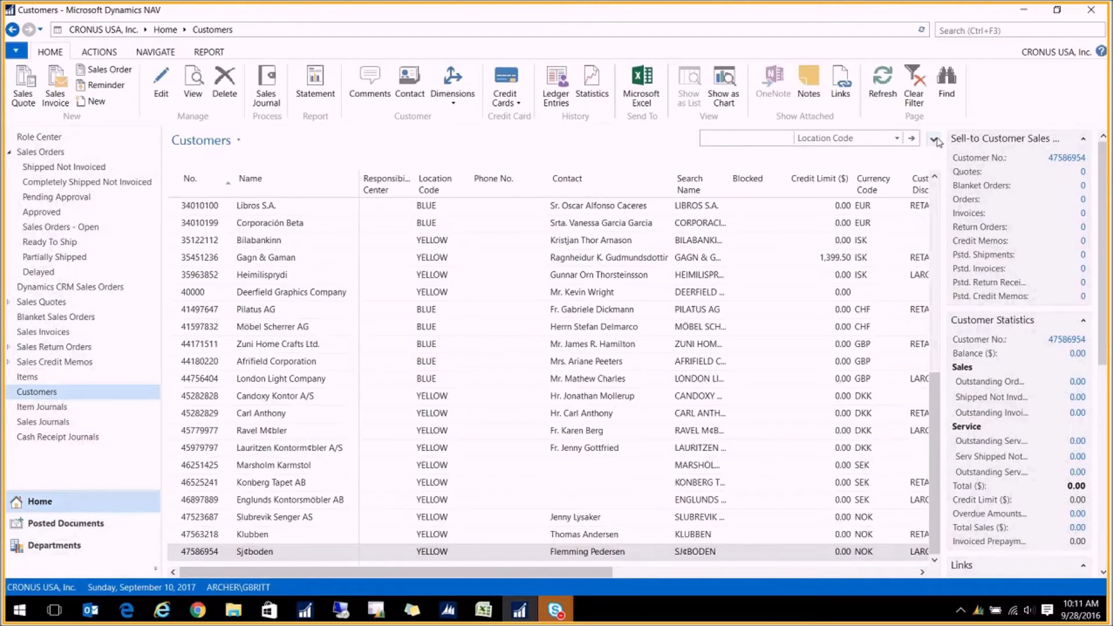
Add an advanced filter row on the Balance field
left_click(937, 138)
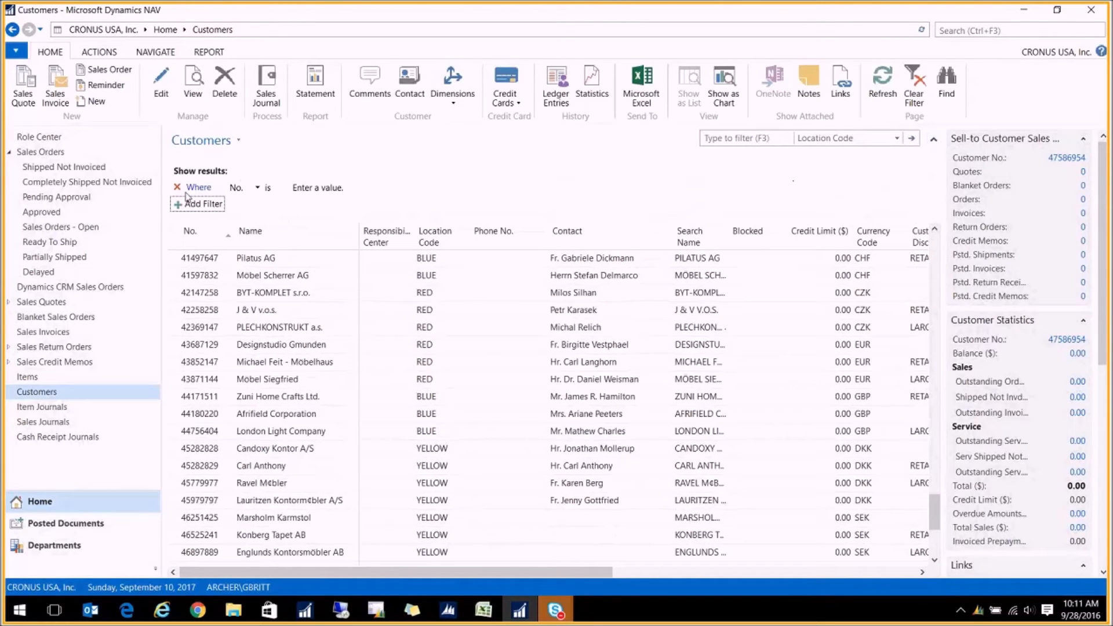
left_click(244, 188)
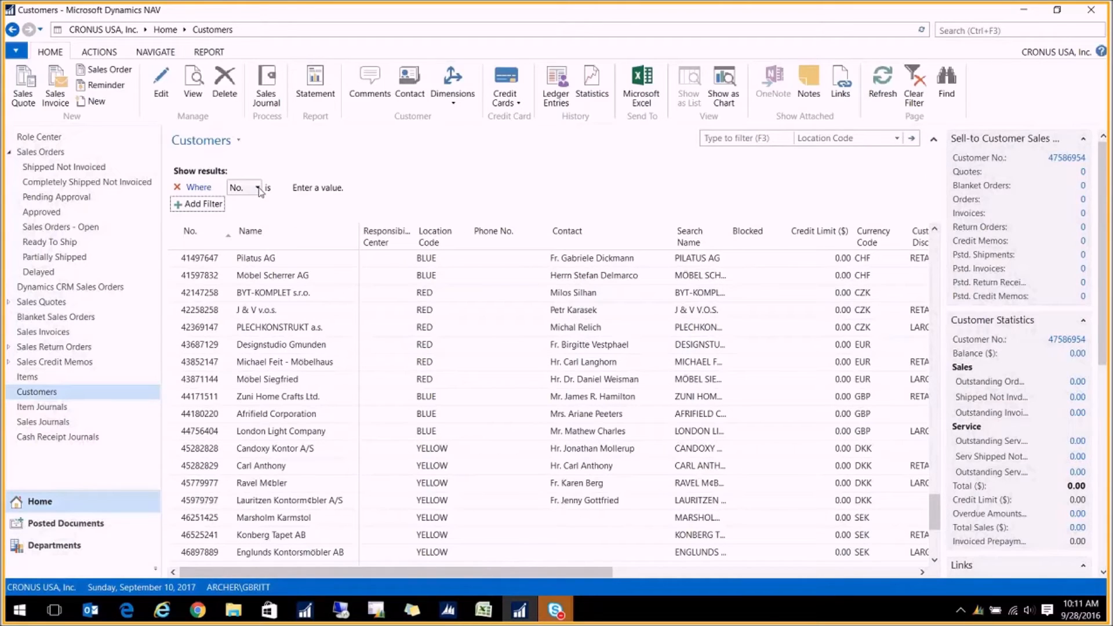
left_click(257, 188)
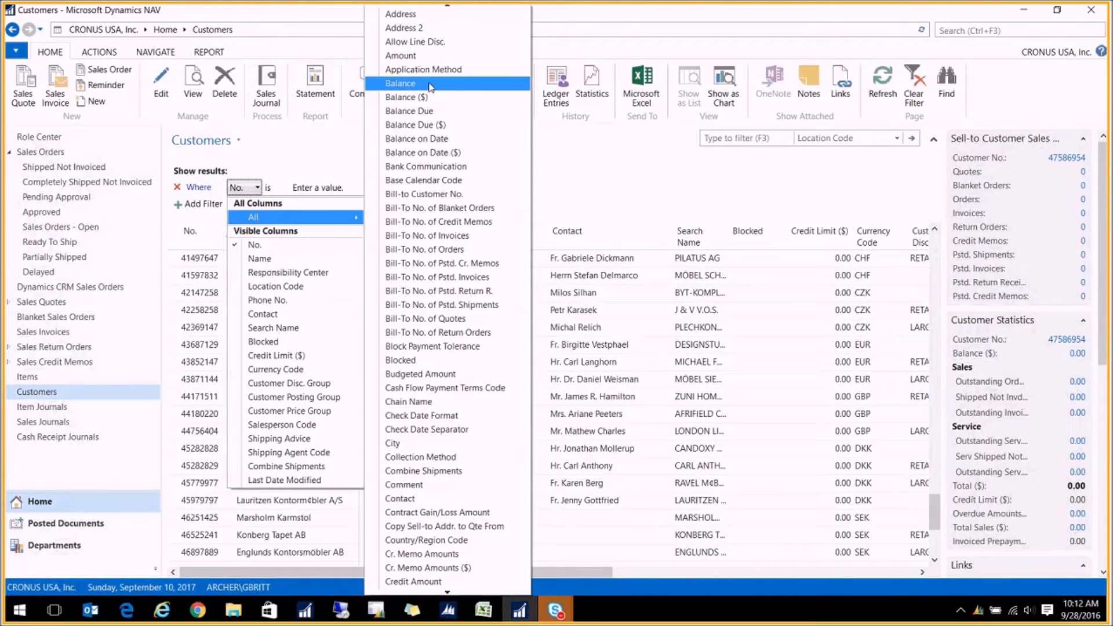
left_click(400, 84)
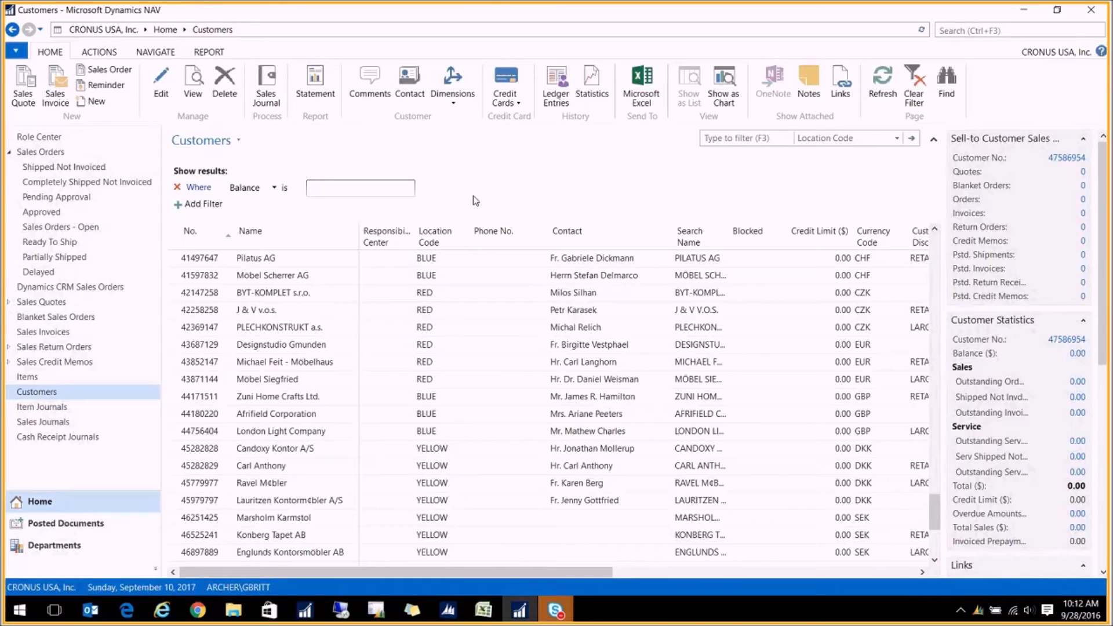
Set the Balance filter to >100000
type(">1000")
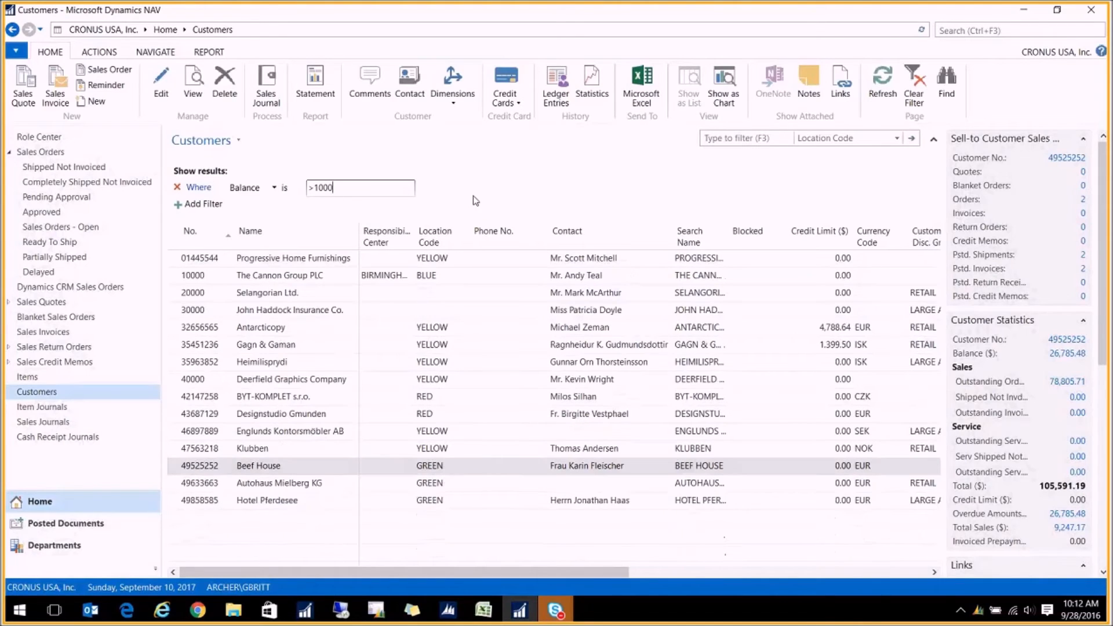
mouse_move(381, 198)
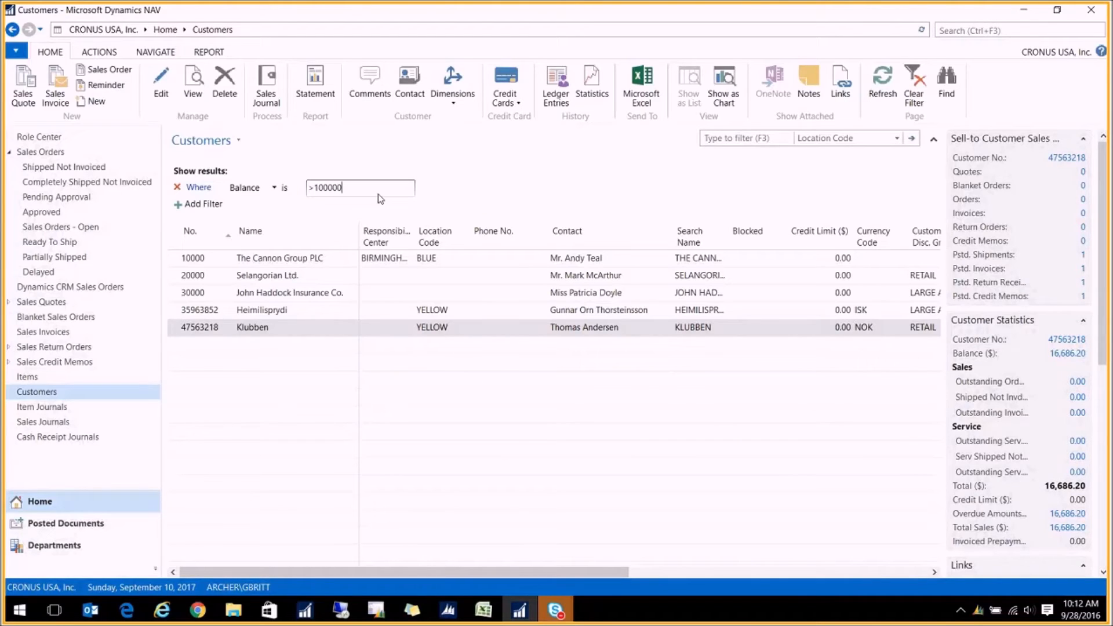
Try <-1 in the Balance filter, then set it to >10000
key("Backspace")
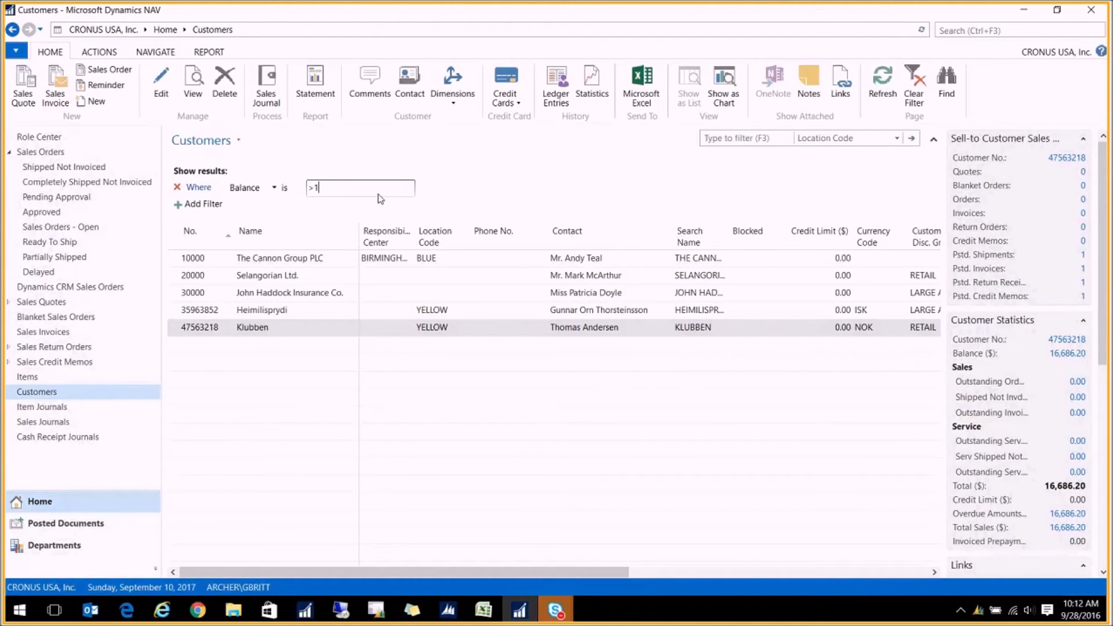
type("<")
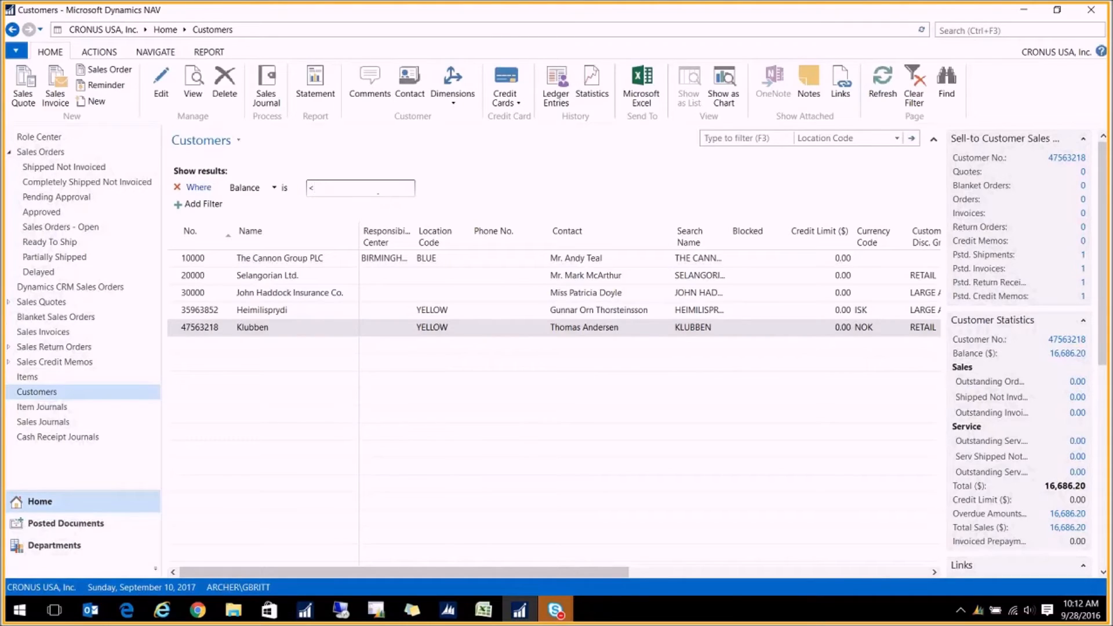
type("-1")
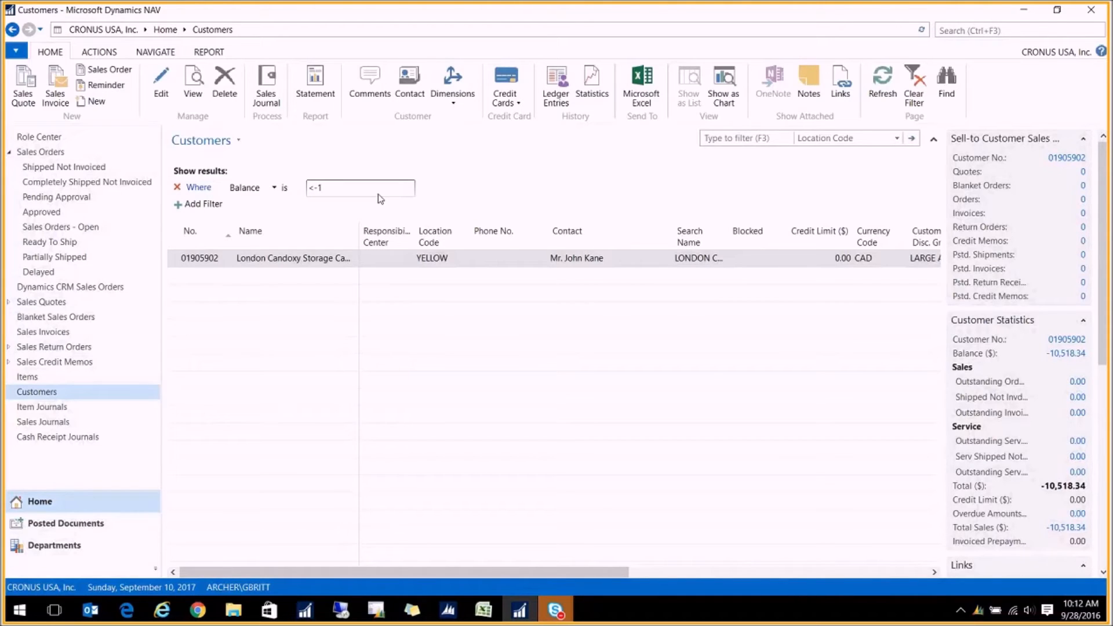
key("BackSpace")
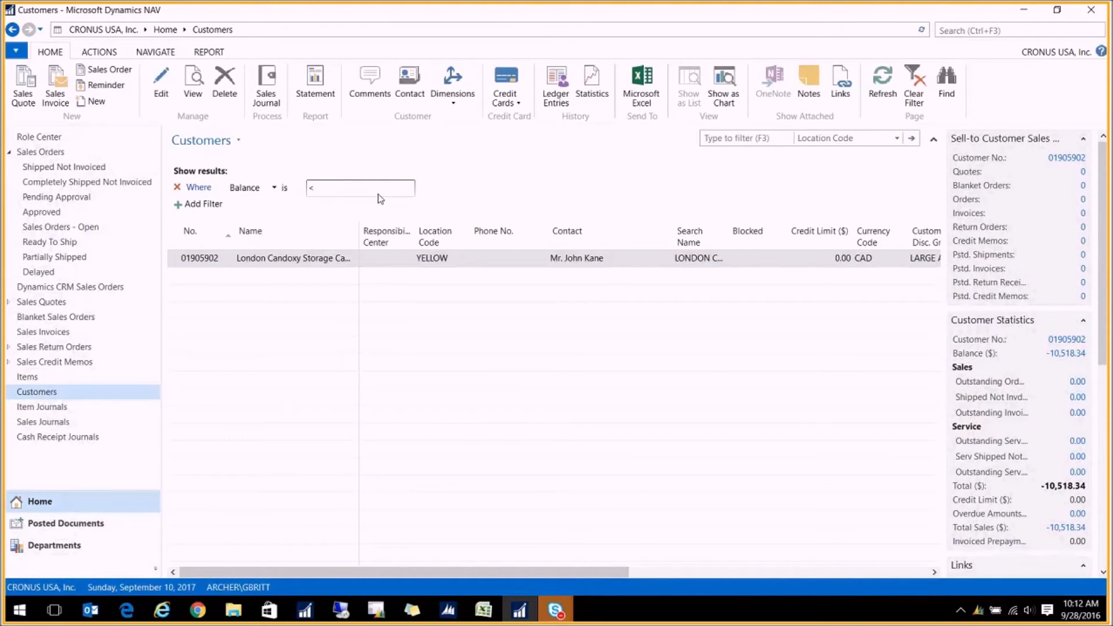
type("1")
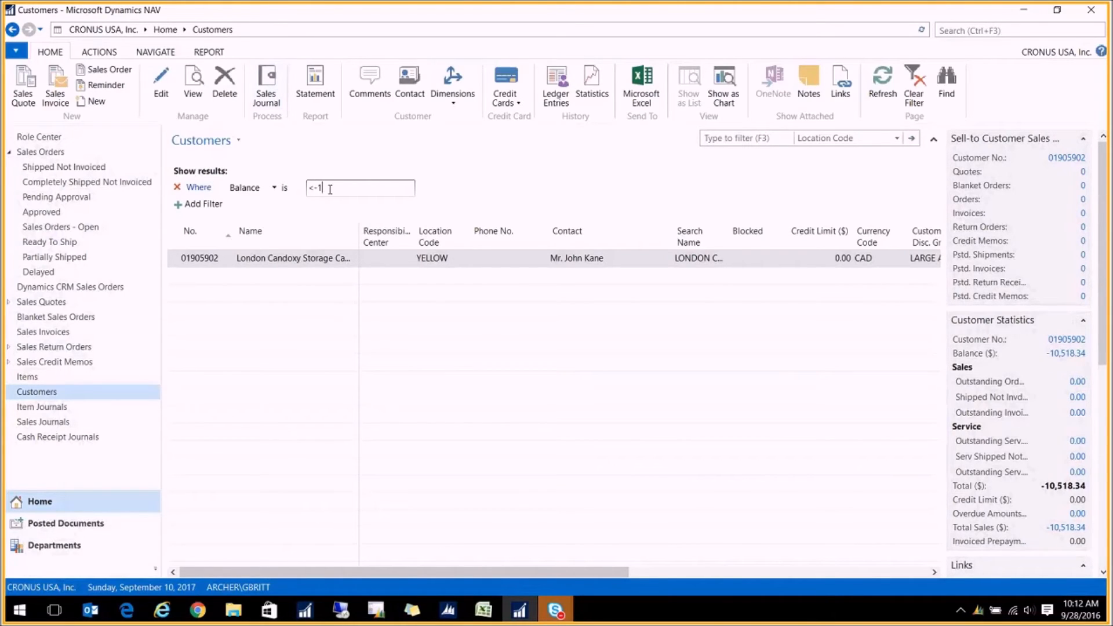
key("Backspace")
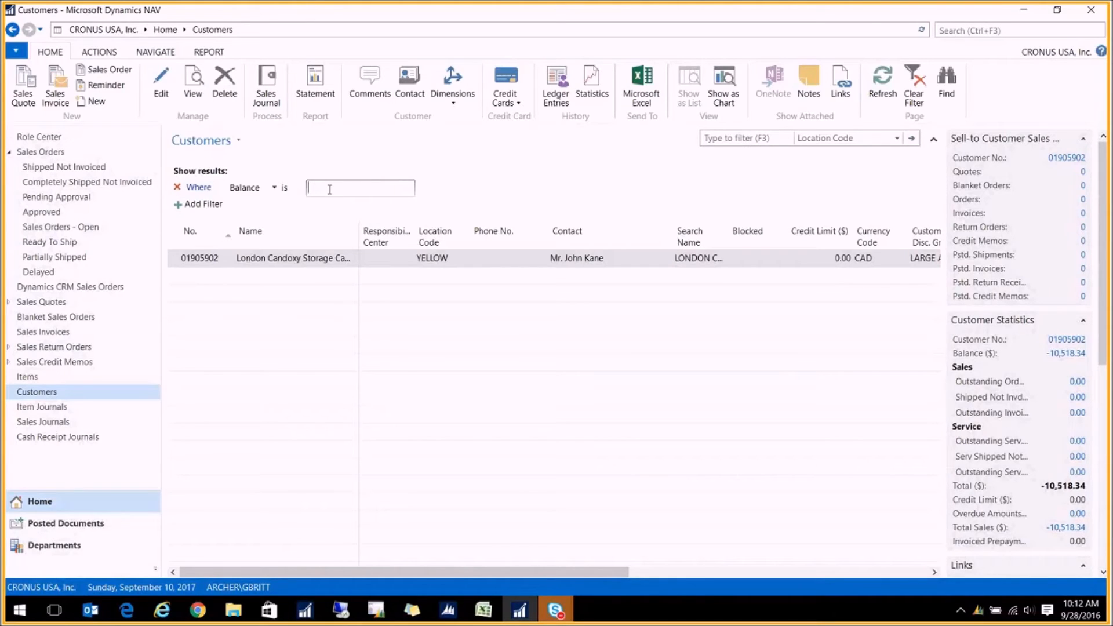
type(">10,000")
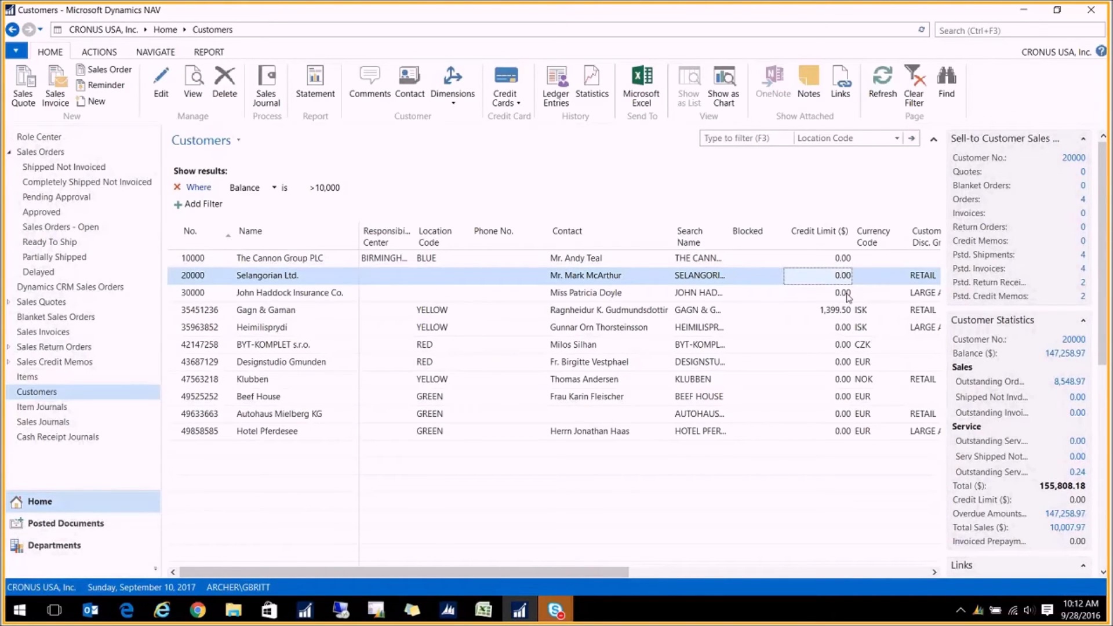
left_click(262, 327)
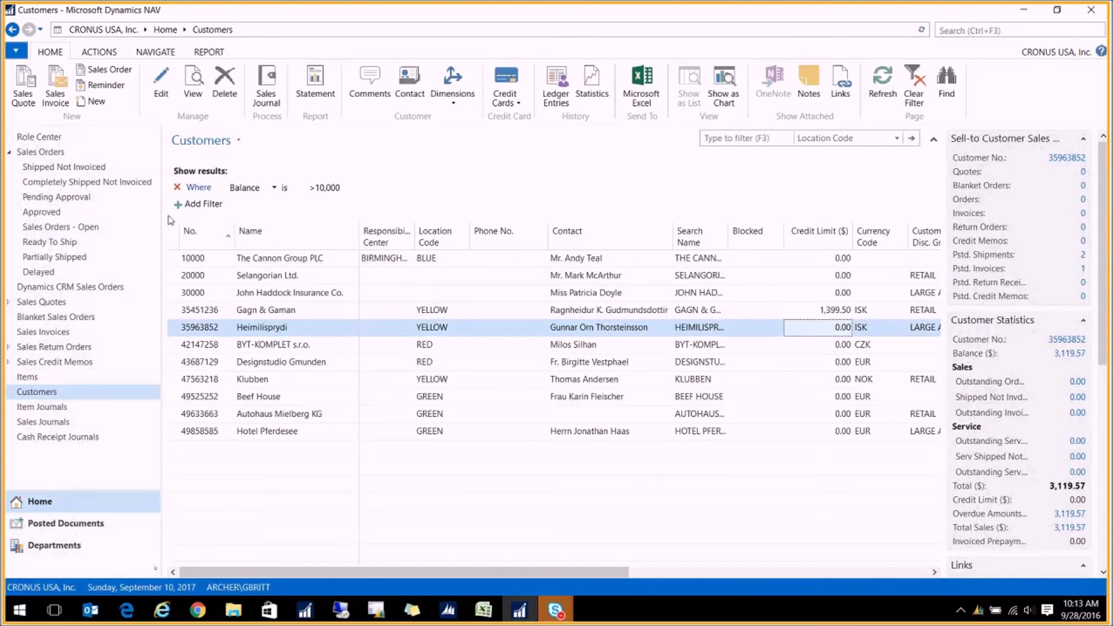
mouse_move(108, 375)
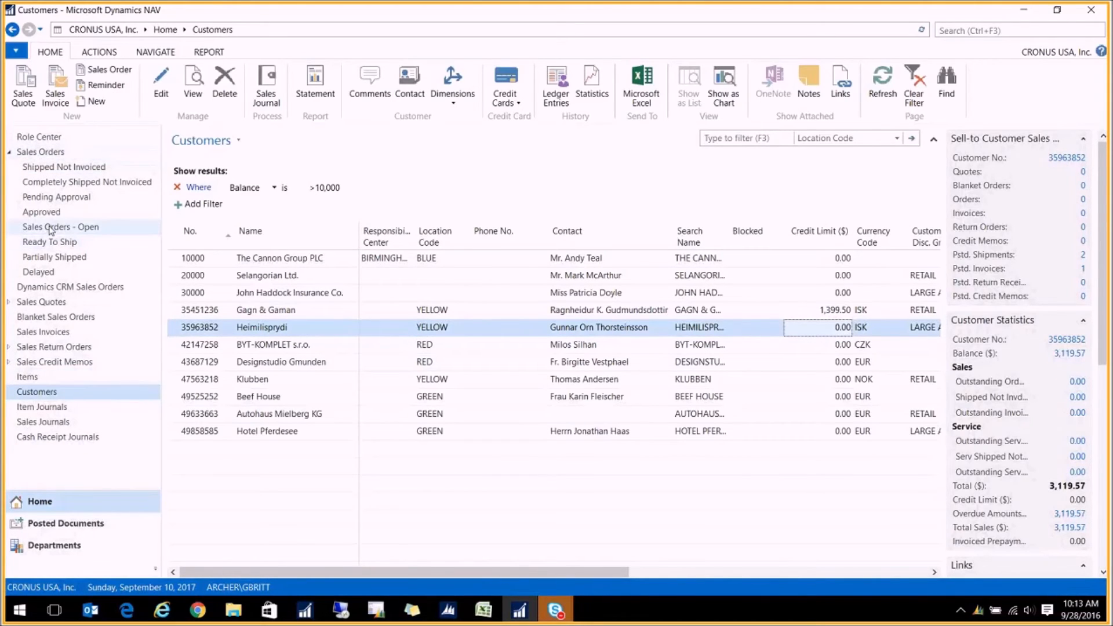
Open the Sales Orders - Open list from the navigation pane
left_click(61, 226)
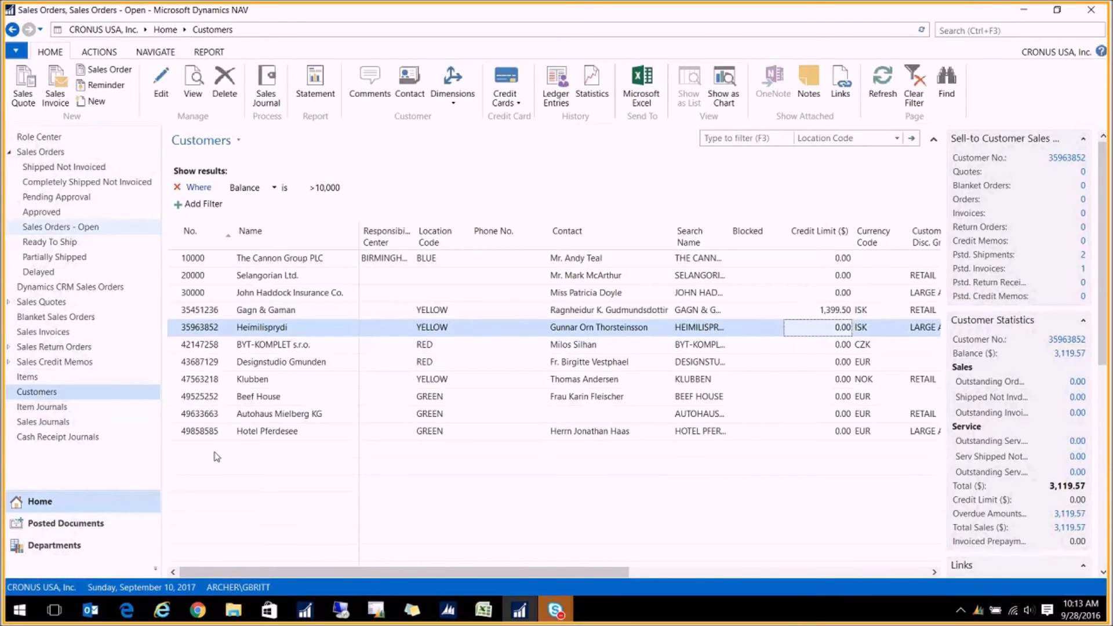
left_click(60, 226)
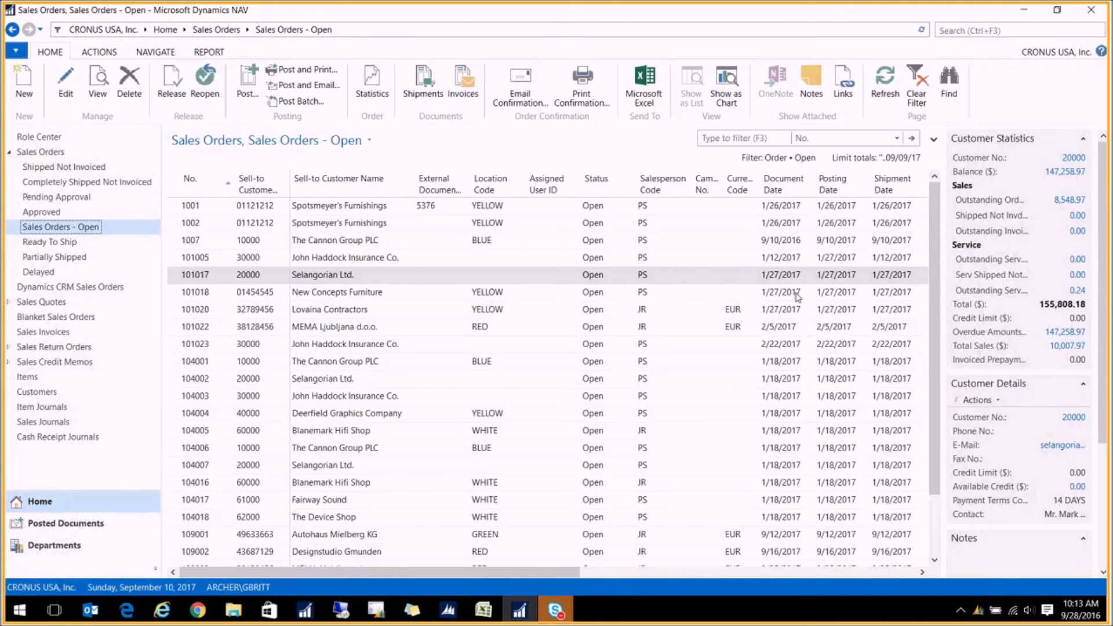
mouse_move(735, 277)
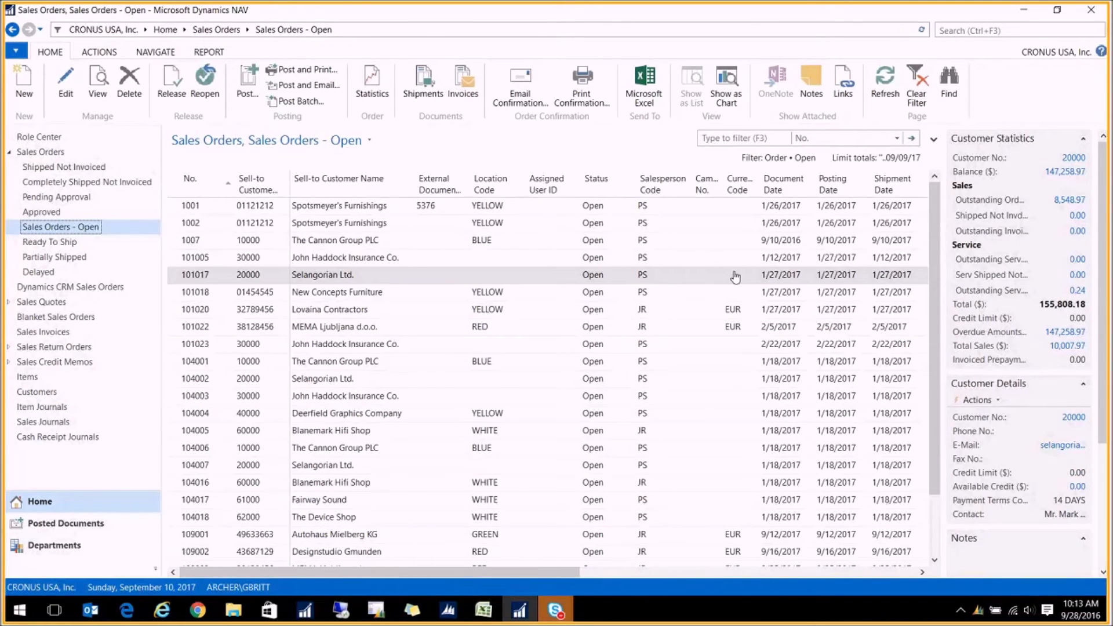
mouse_move(660, 254)
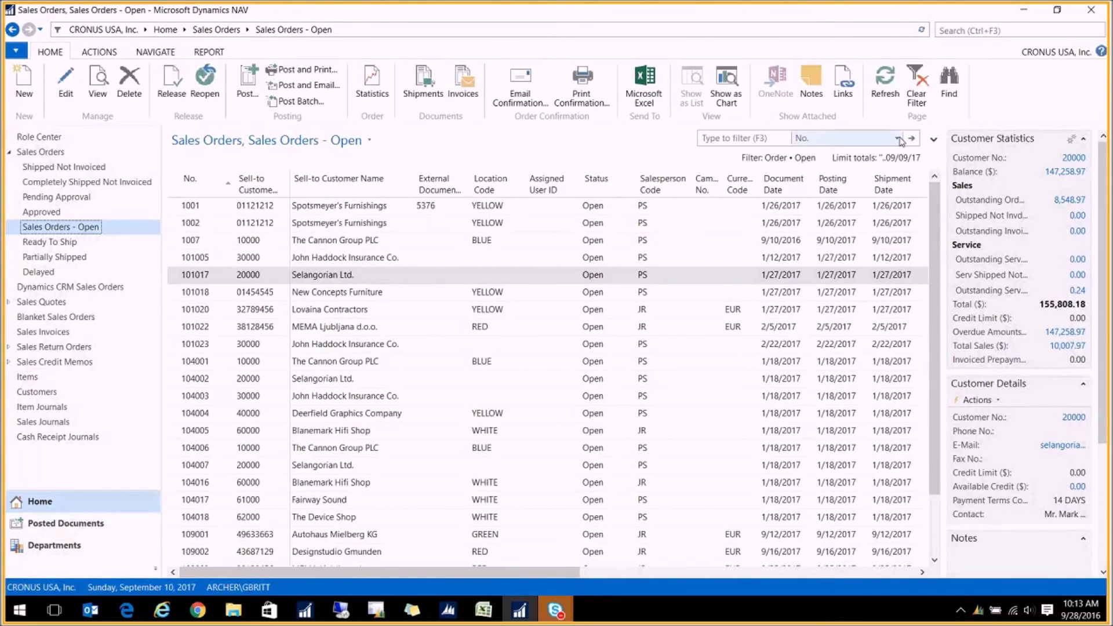
Filter open sales orders by Document Date with p1, resolving to 01/01/17..01/31/17
left_click(912, 138)
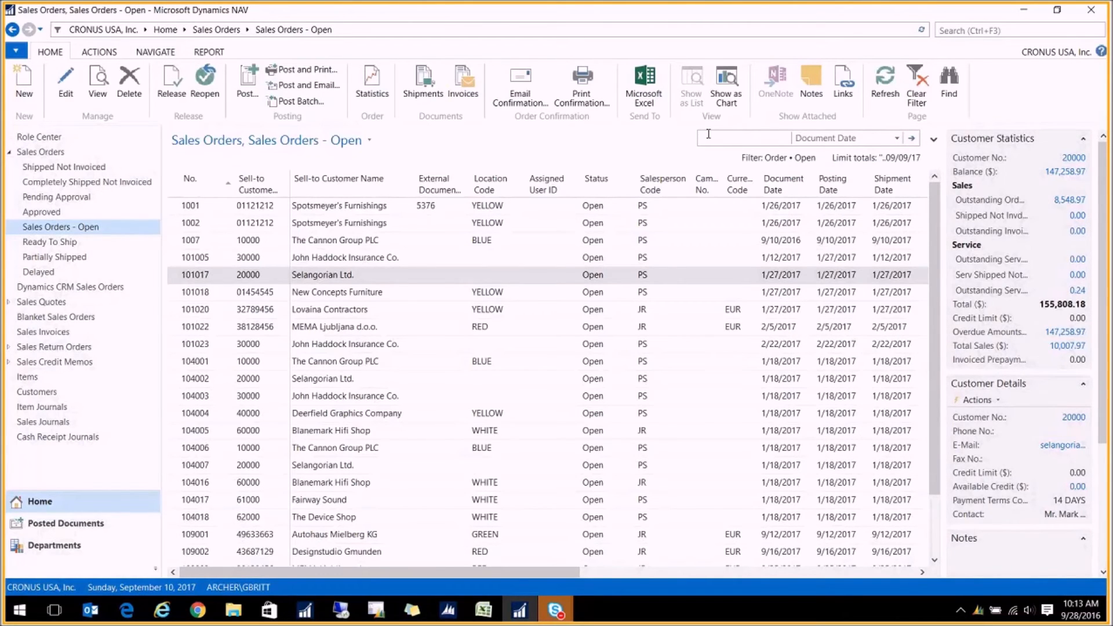
type("p1")
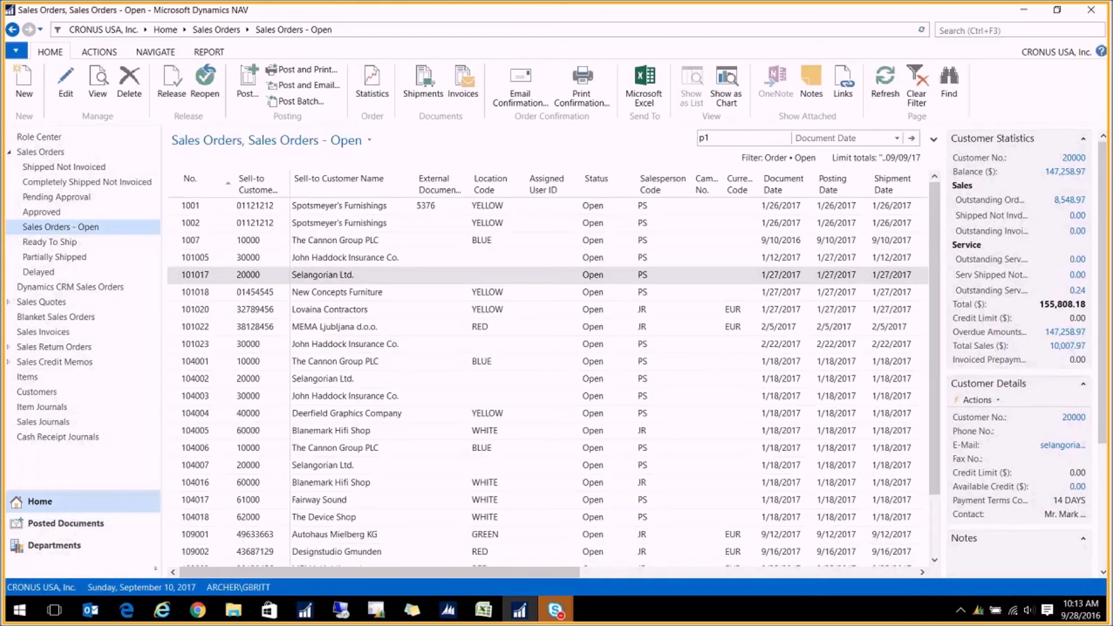
type("01/01/17..01/31/17")
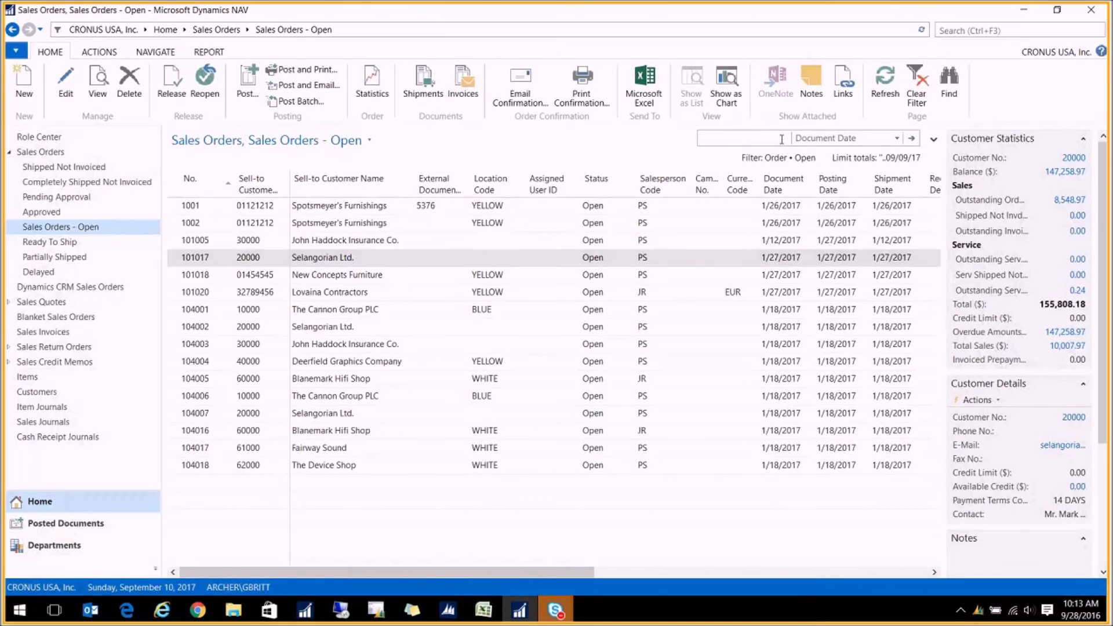
Widen the Document Date filter from February 2017 to a p1..p3 range, 01/01/17..03/31/17
type("02/01/17..02/28/17")
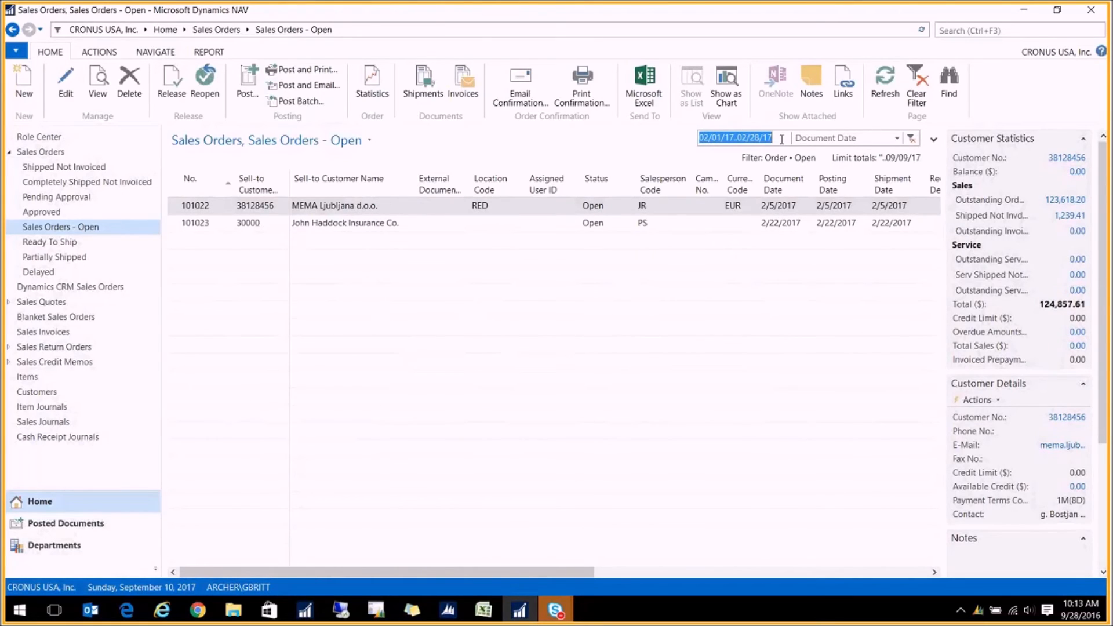
type("p1.")
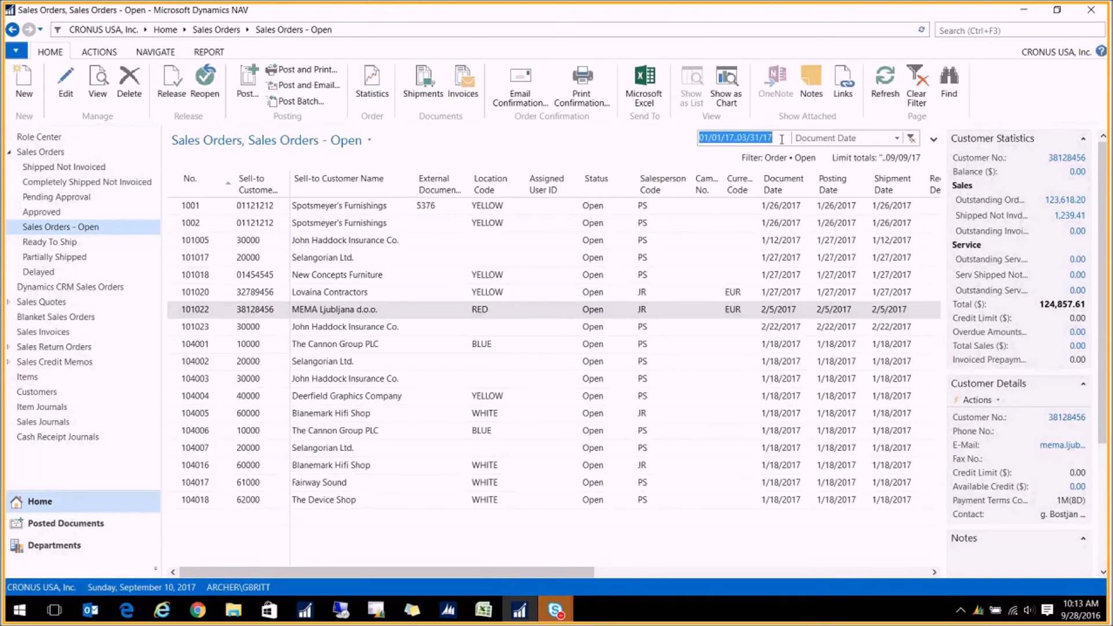
Enter shorthand dates resolving to 09/22/17 and 08/01/17 in the Document Date filter
type("2")
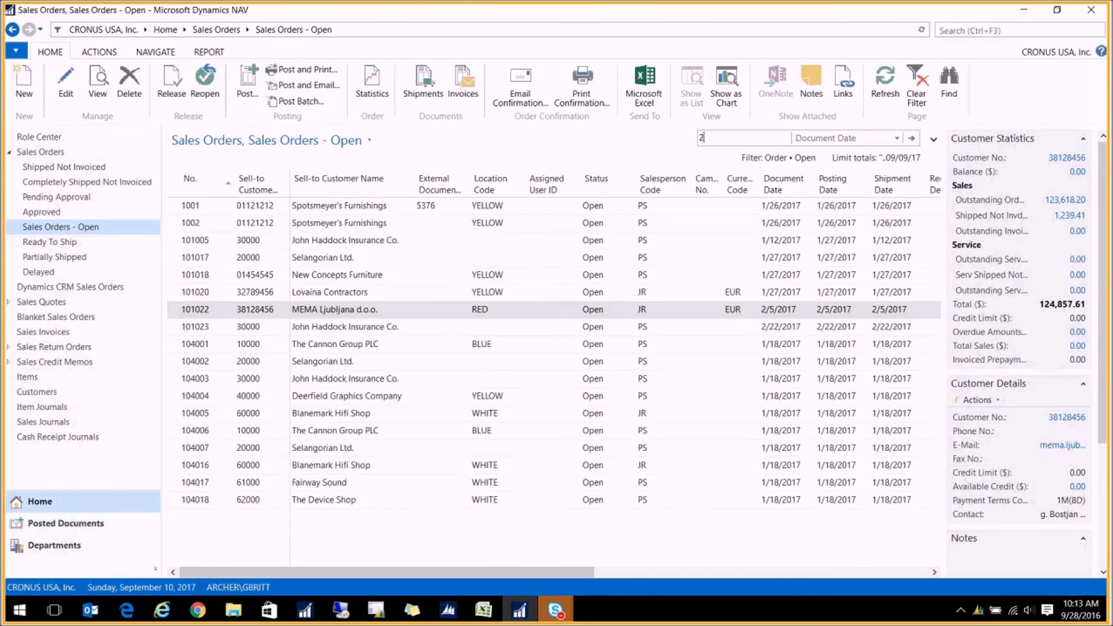
type("09/22/17")
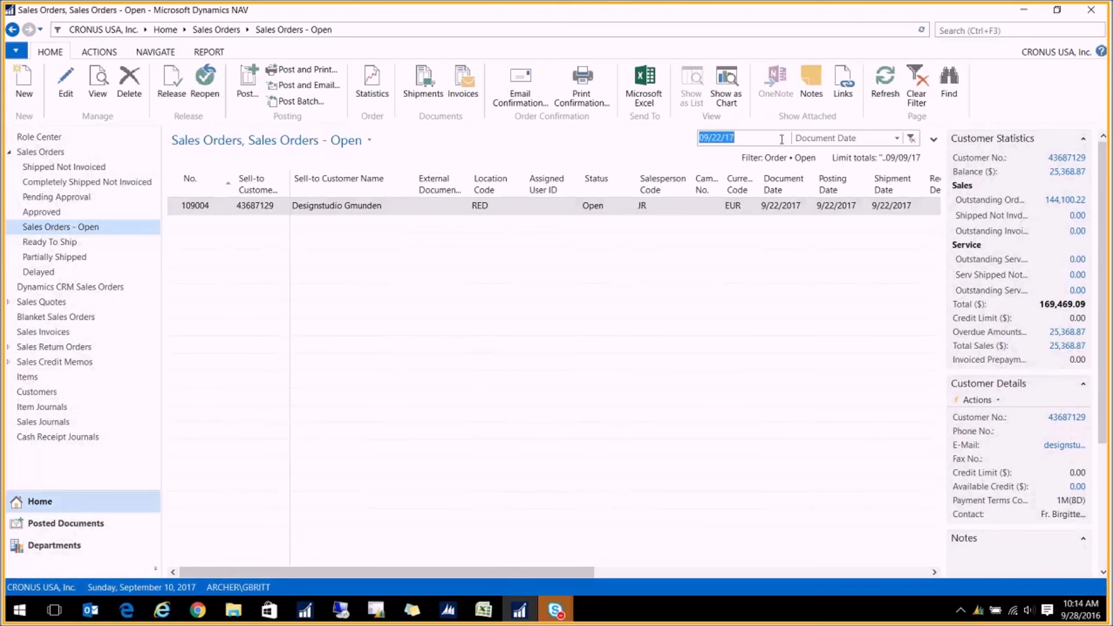
type("0801")
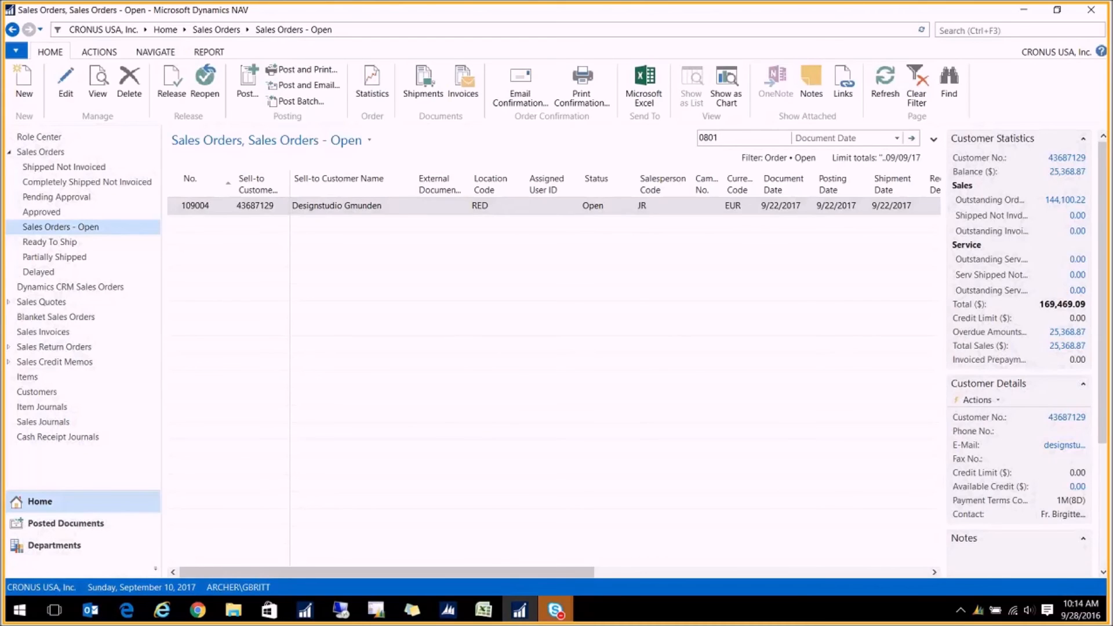
type("08/01/17")
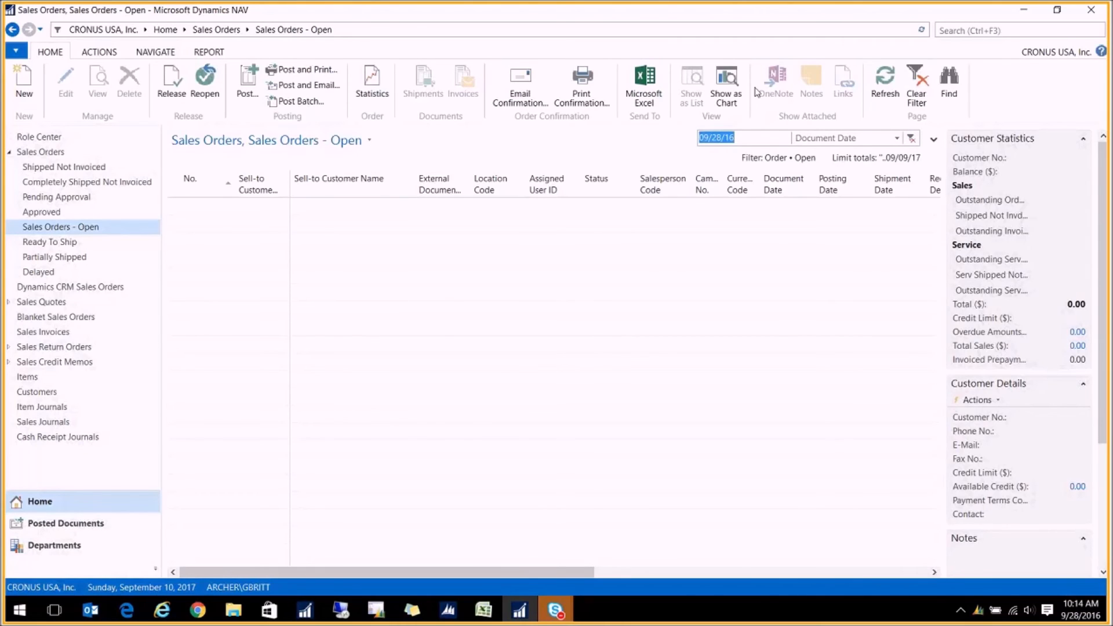
Select the Document Date filter and begin a new shorthand value 'mo'
left_click(717, 138)
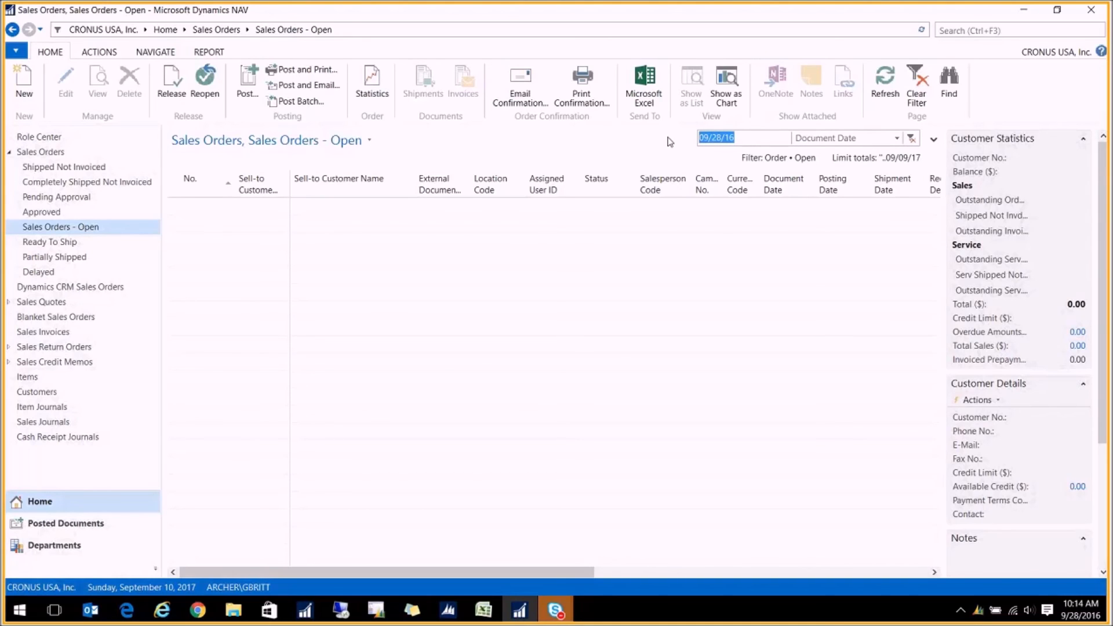
type("mo")
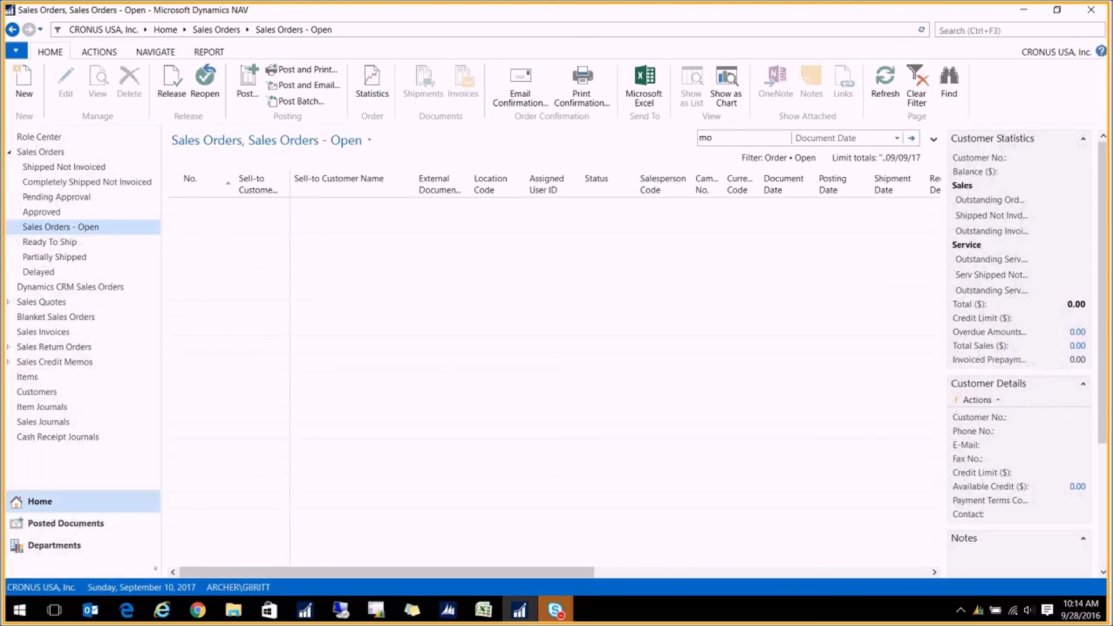